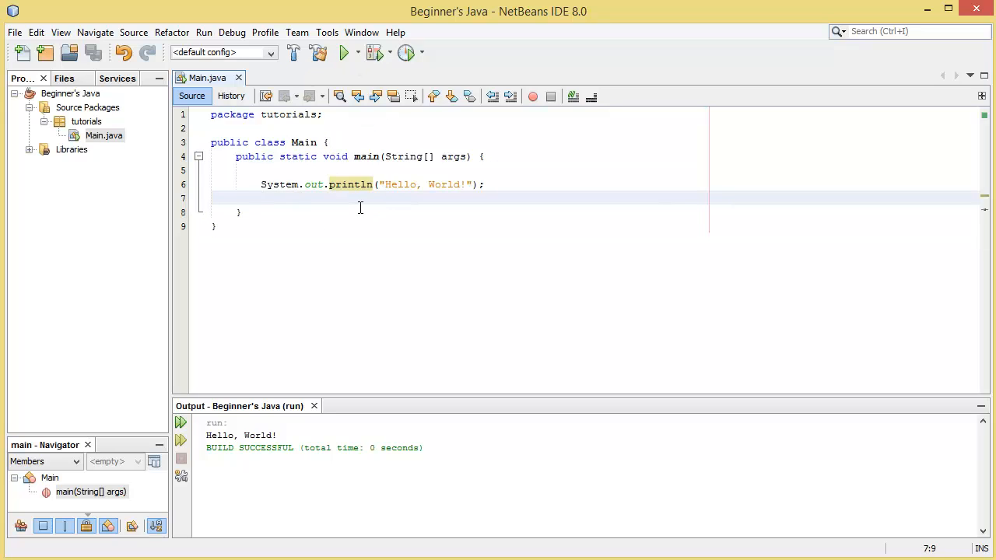
pyautogui.moveTo(637, 301)
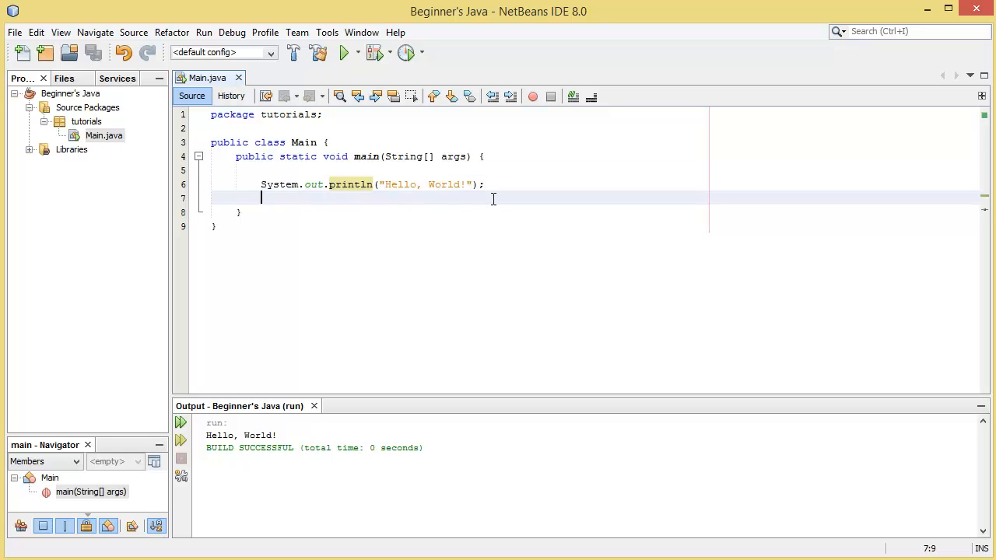
pyautogui.moveTo(301, 201)
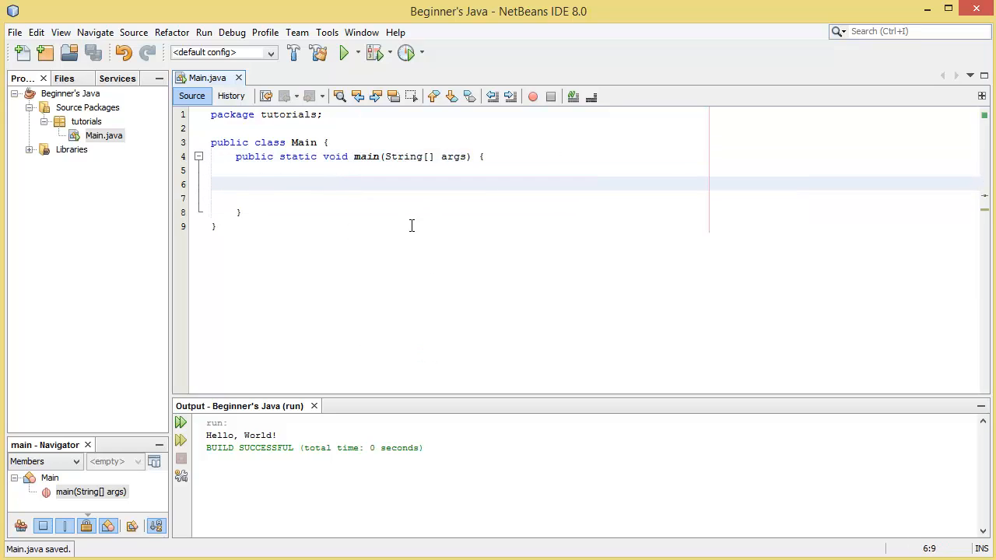
pyautogui.click(469, 198)
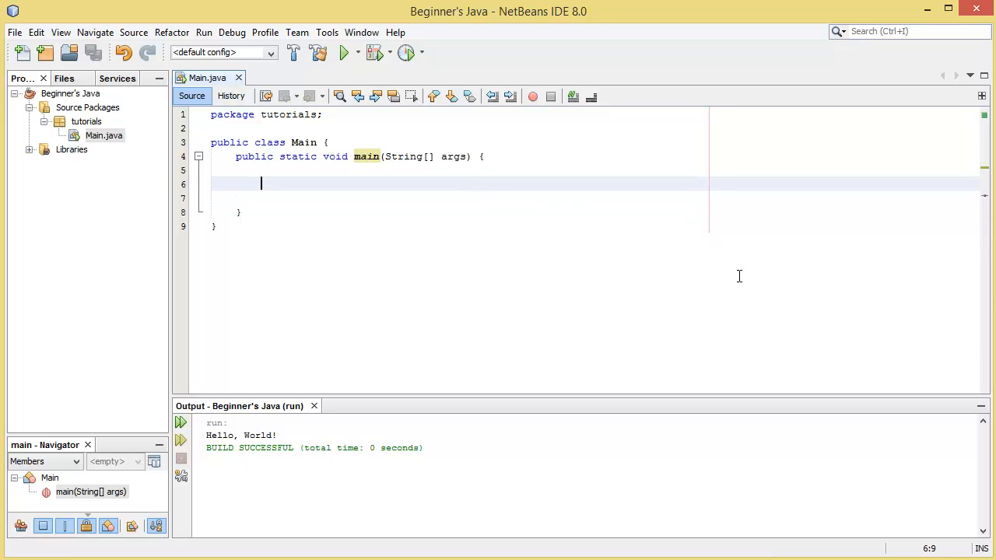
pyautogui.moveTo(746, 197)
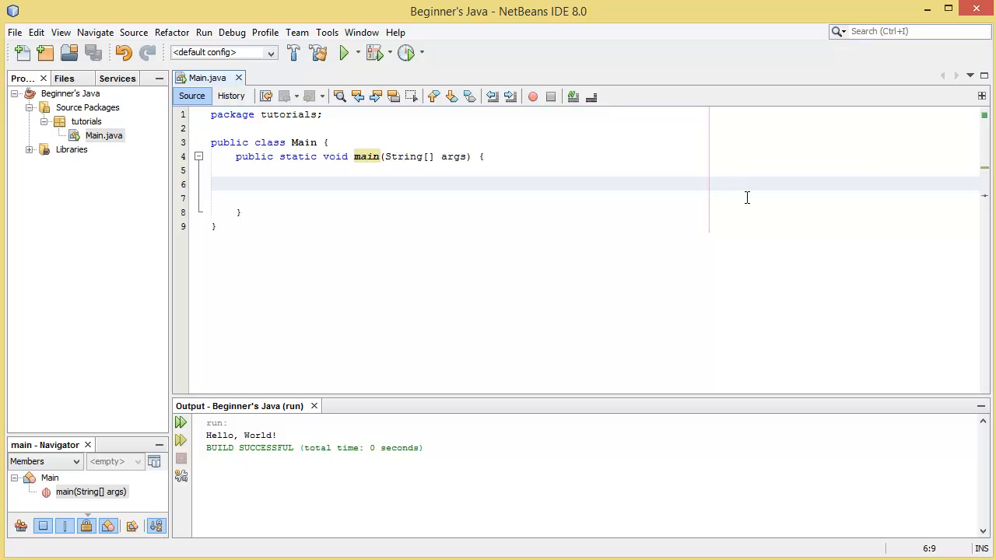
pyautogui.moveTo(323, 175)
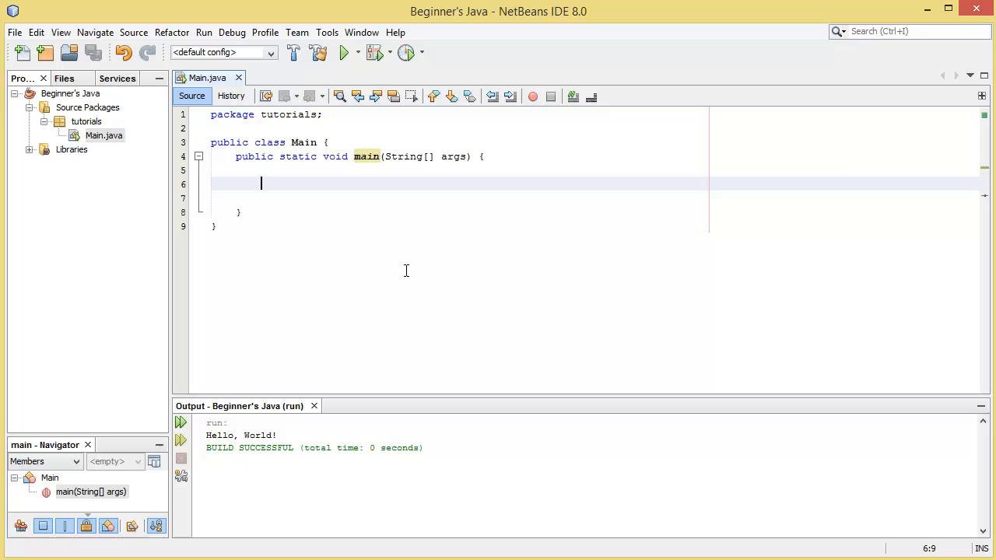
pyautogui.moveTo(204, 179)
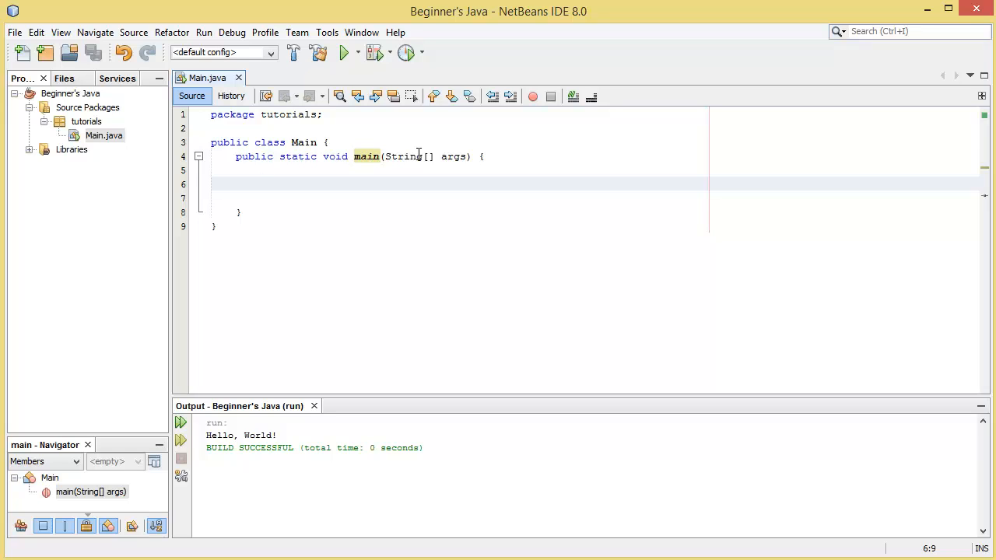
pyautogui.moveTo(538, 193)
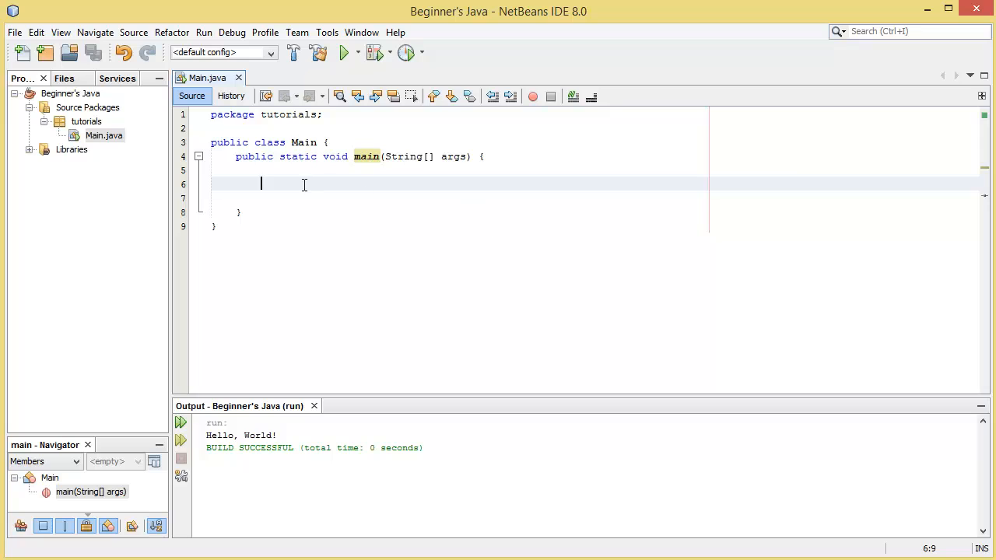
pyautogui.moveTo(584, 277)
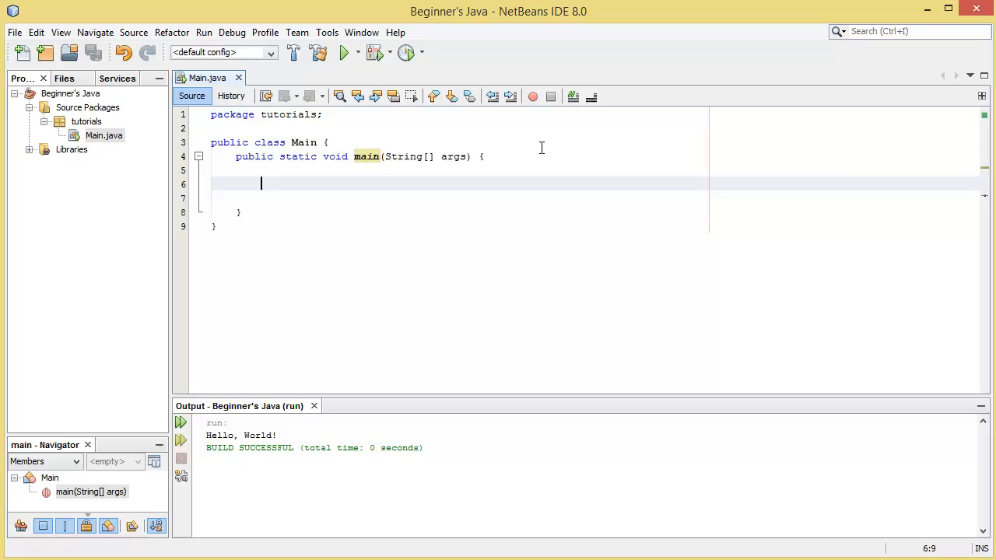
pyautogui.moveTo(431, 228)
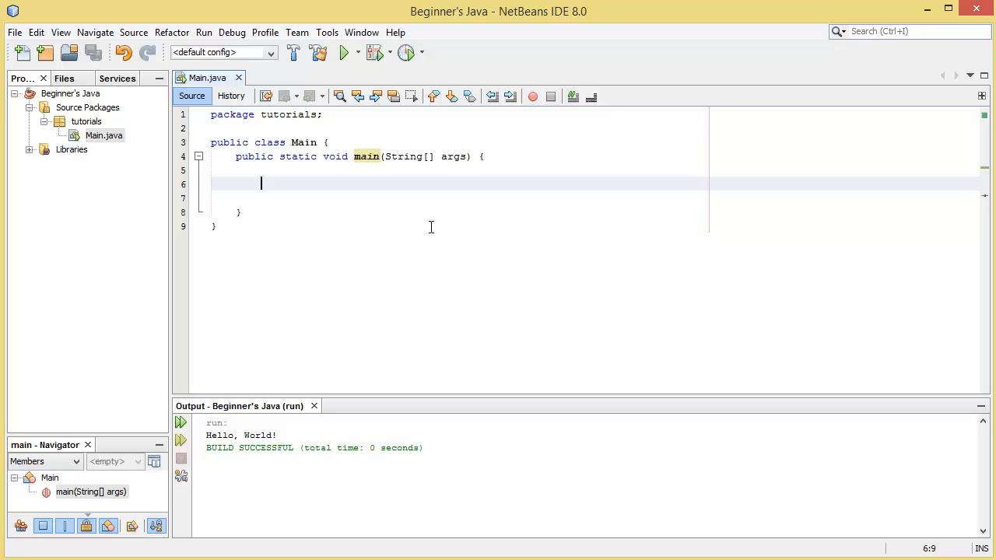
pyautogui.moveTo(647, 157)
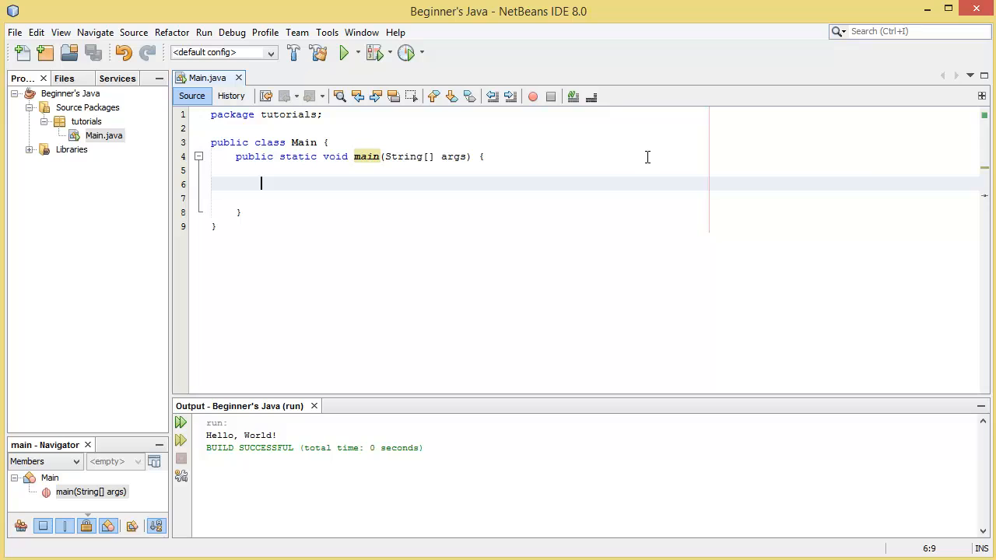
# Type '// Comments' on line 6 of main and add blank lines below it.
pyautogui.write('/')
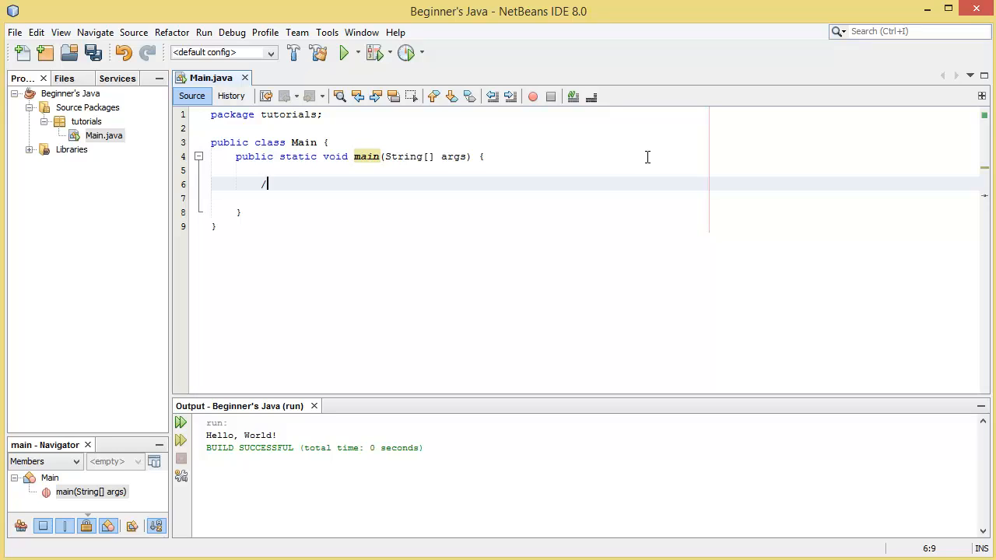
pyautogui.write('/')
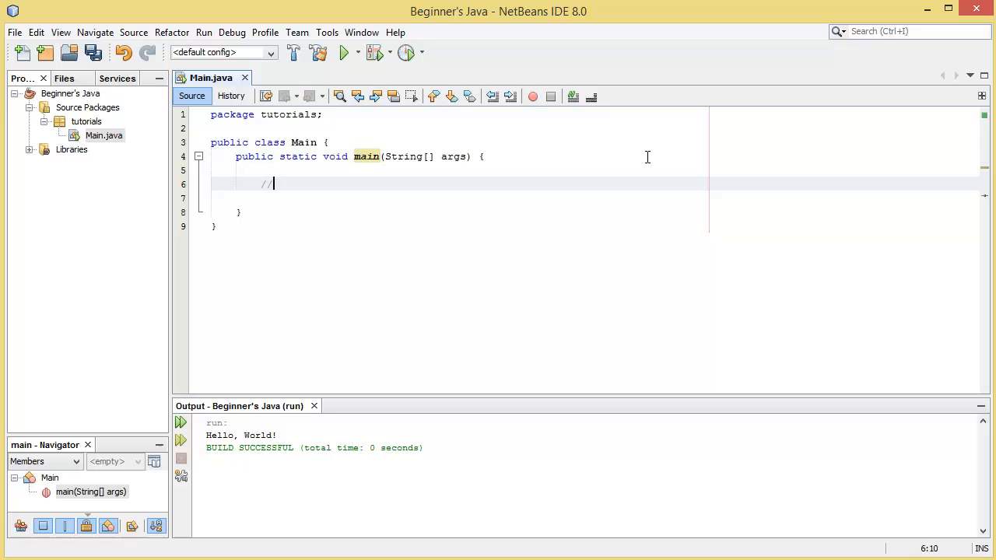
pyautogui.write('Com')
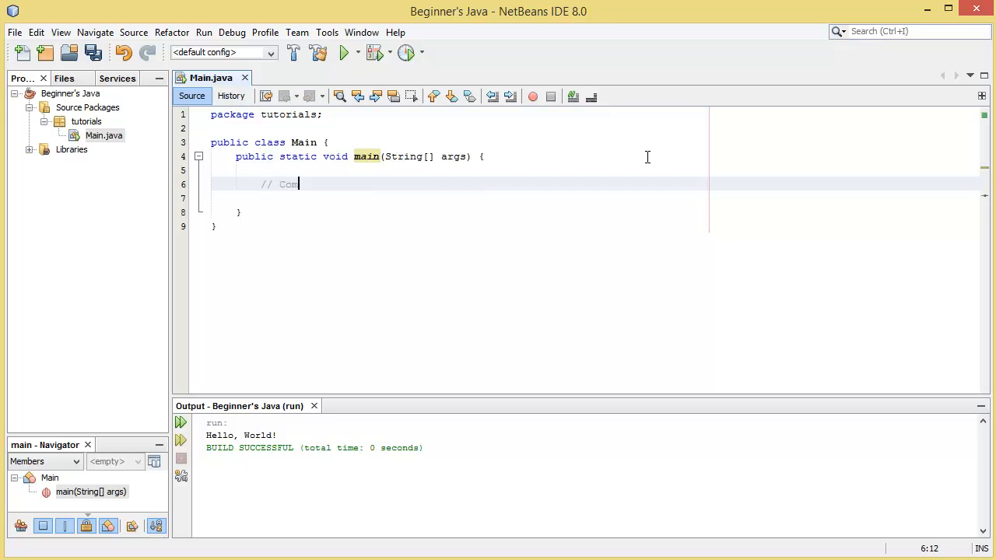
pyautogui.write('ments')
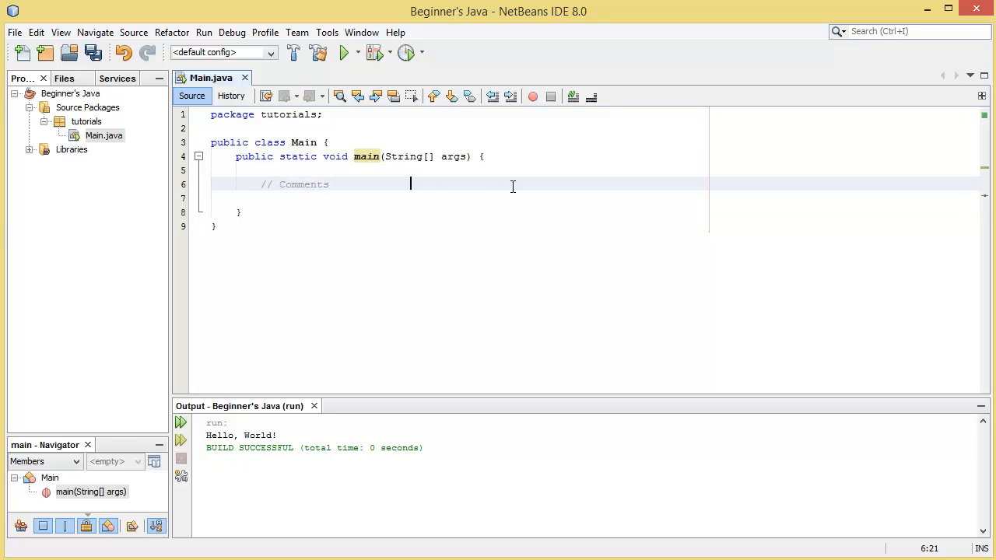
pyautogui.click(792, 186)
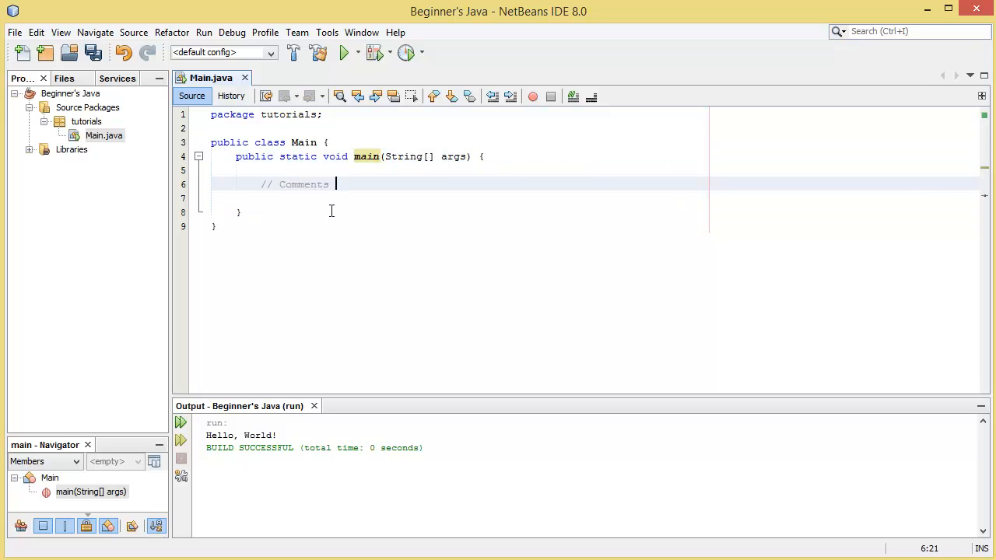
pyautogui.press('enter')
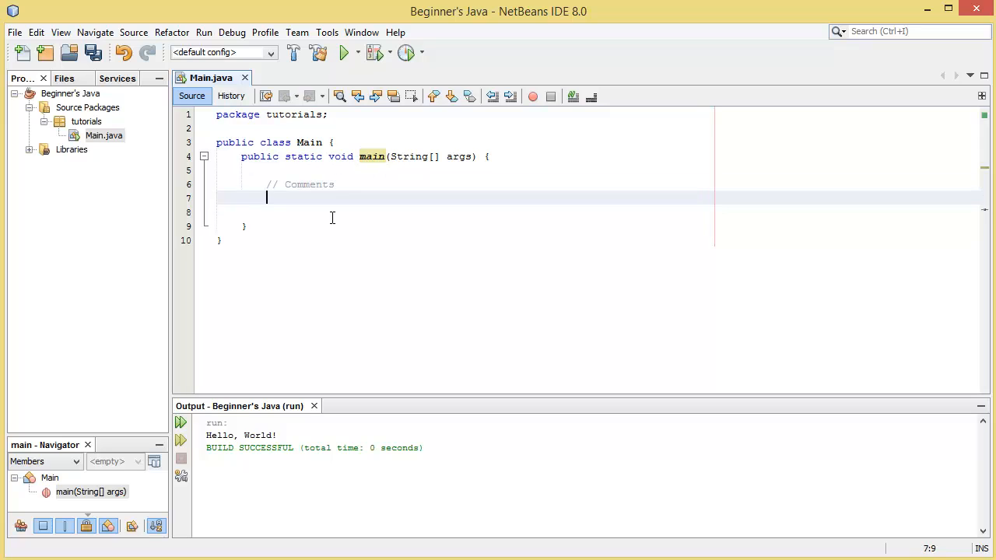
pyautogui.write('asd')
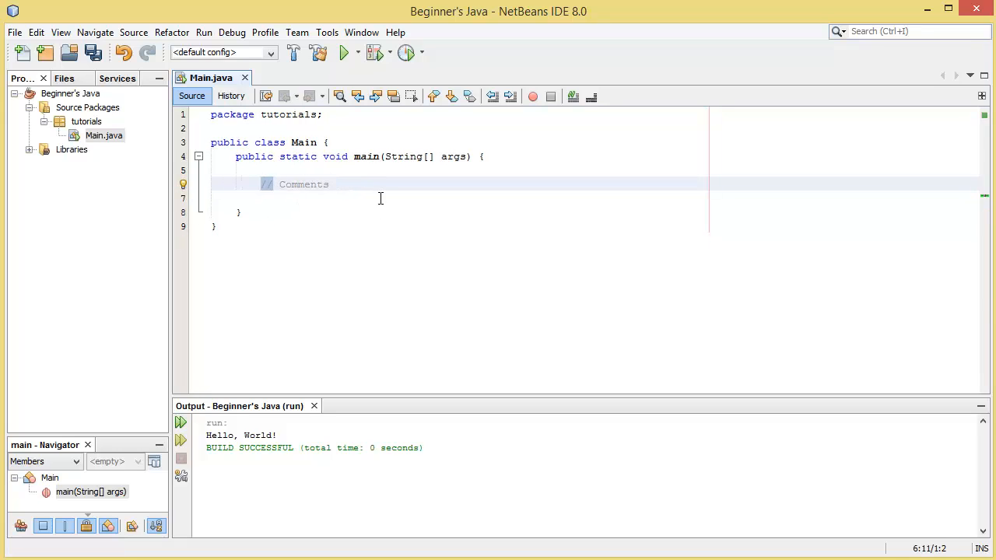
pyautogui.click(338, 185)
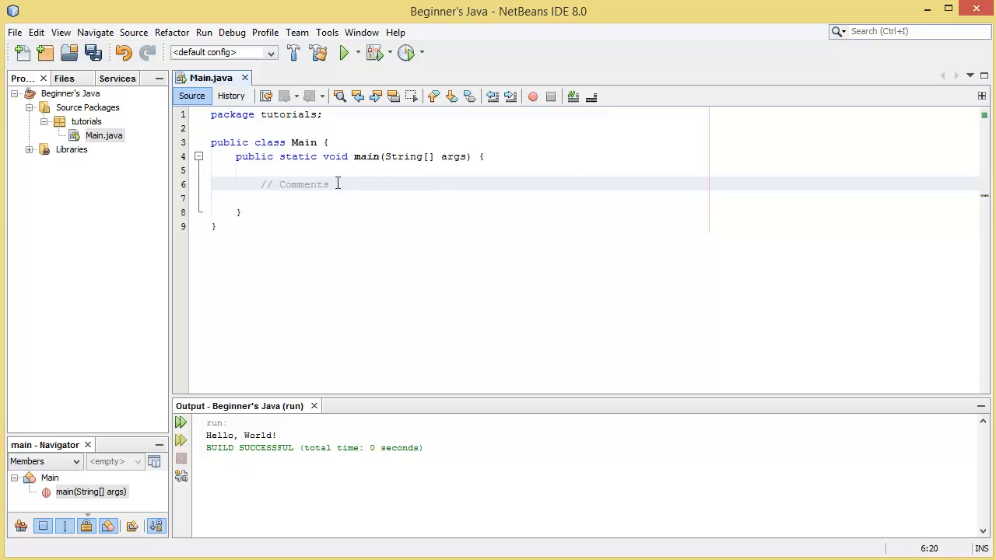
pyautogui.moveTo(751, 194)
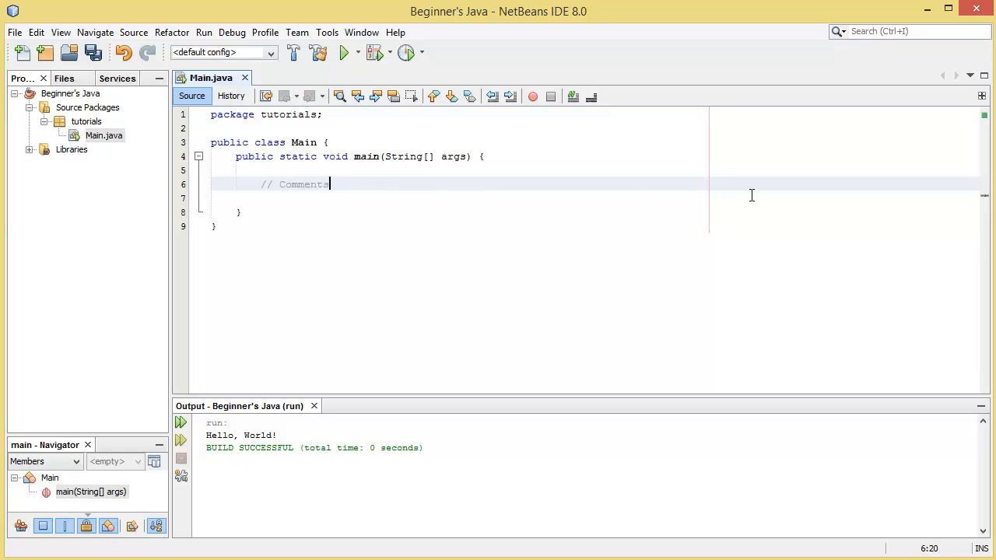
pyautogui.doubleClick(303, 184)
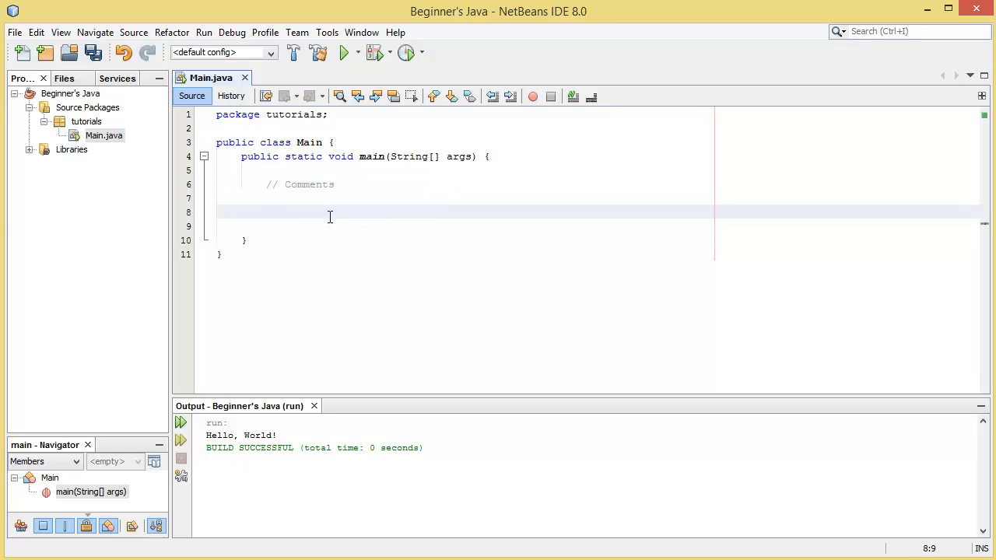
pyautogui.click(266, 212)
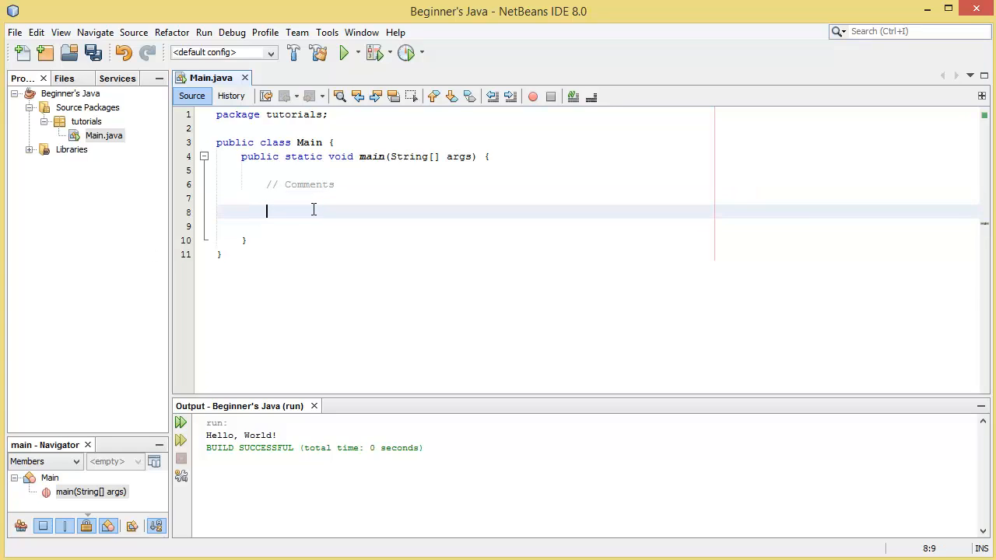
# Type a /* ... */ block comment containing 'asd' below the // Comments line.
pyautogui.write('/')
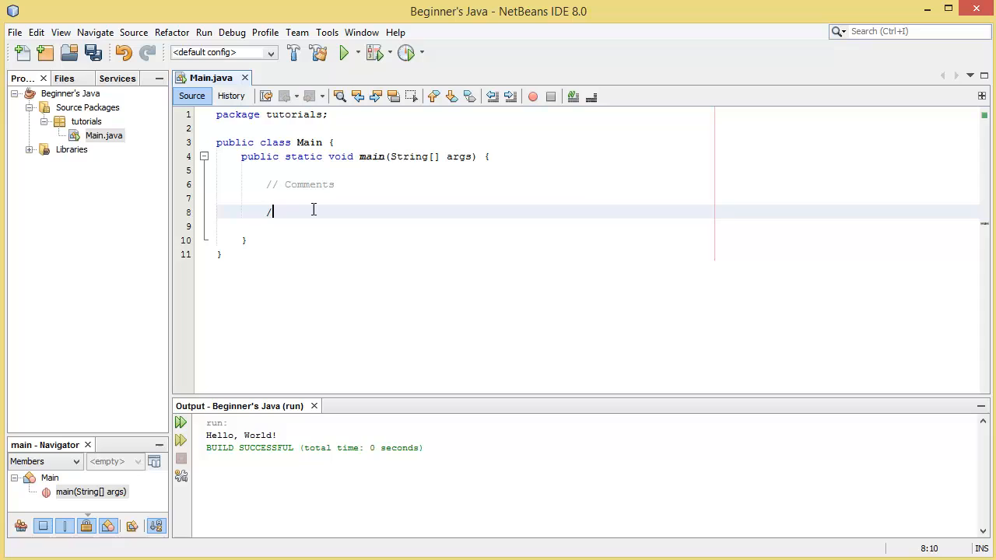
pyautogui.write('*')
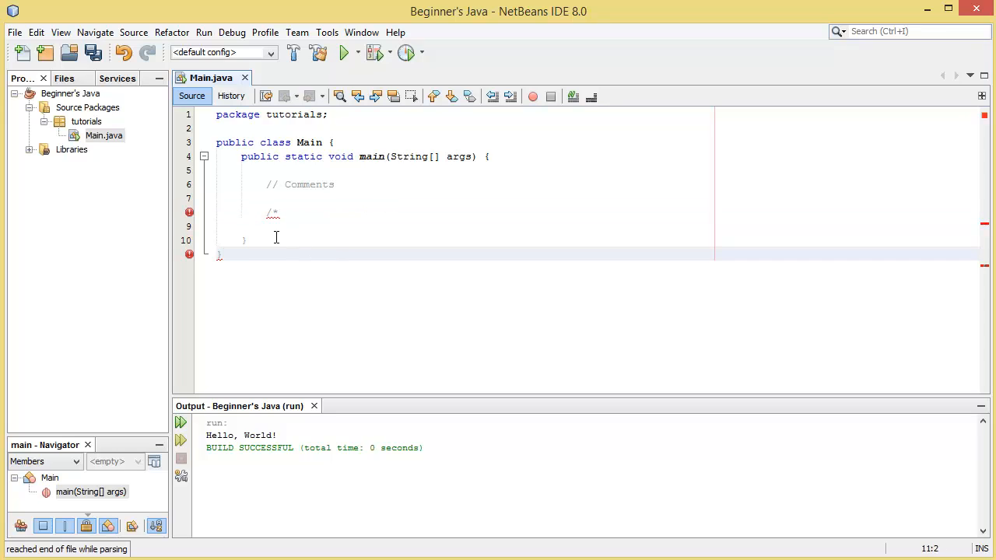
pyautogui.click(220, 253)
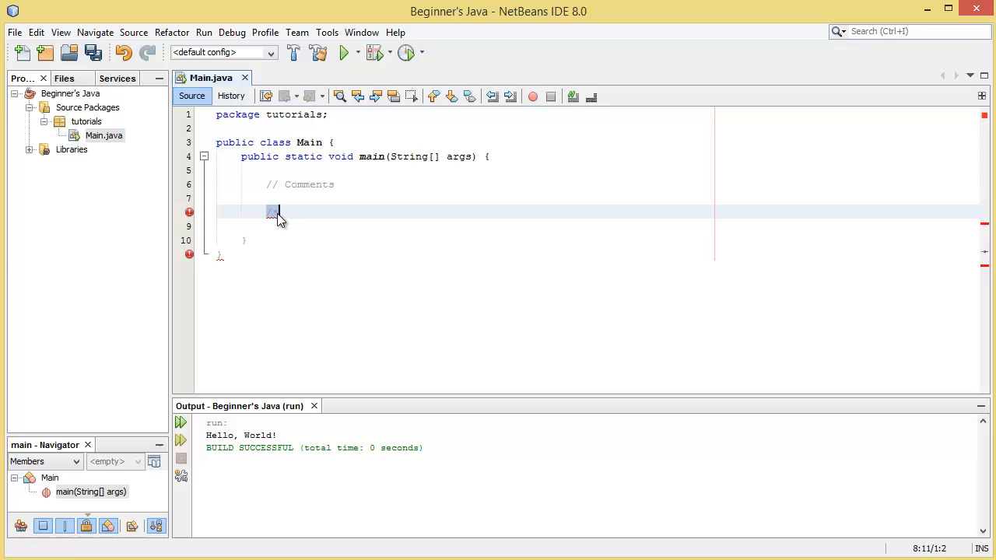
pyautogui.write('/*')
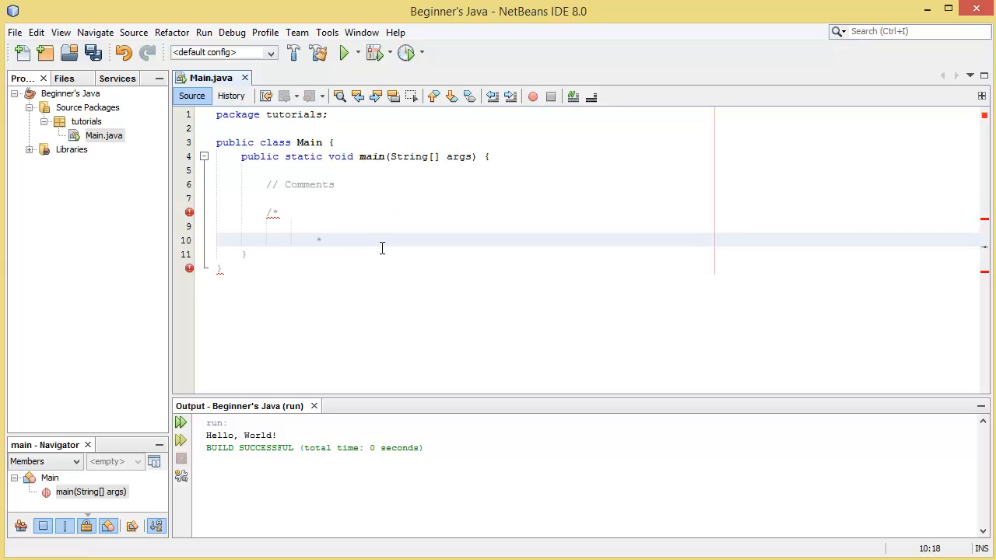
pyautogui.write('/')
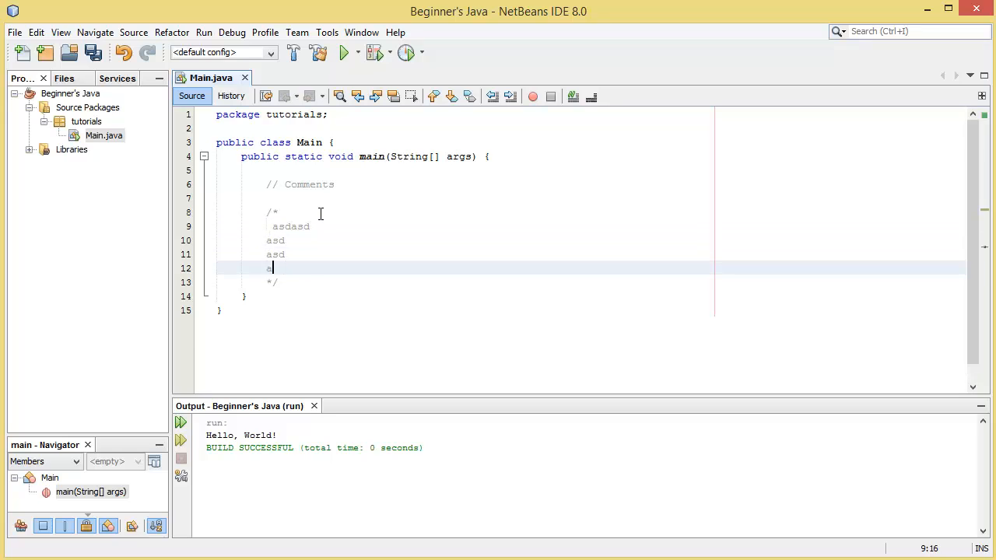
pyautogui.write('asd')
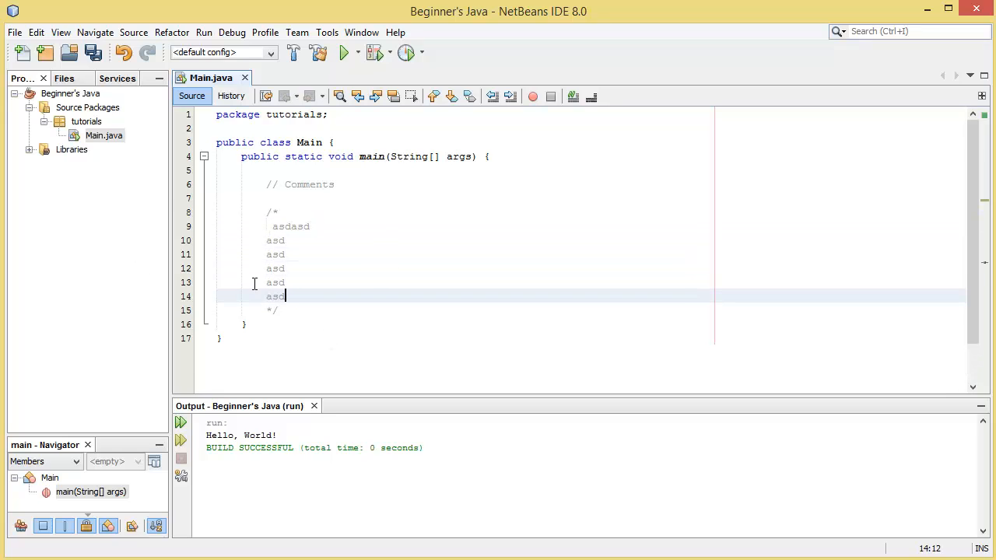
# Select the whole multi-line comment block and delete it.
pyautogui.click(274, 211)
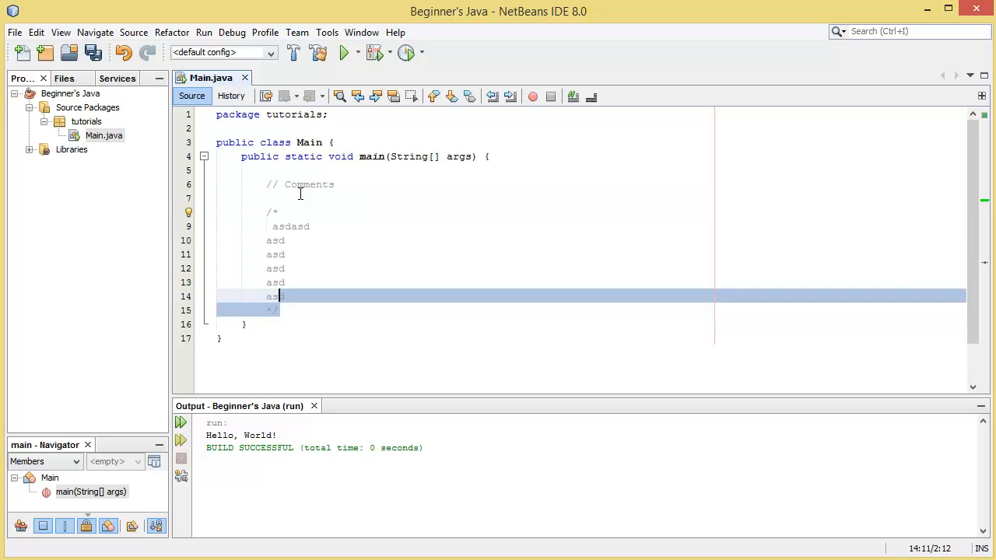
pyautogui.click(277, 212)
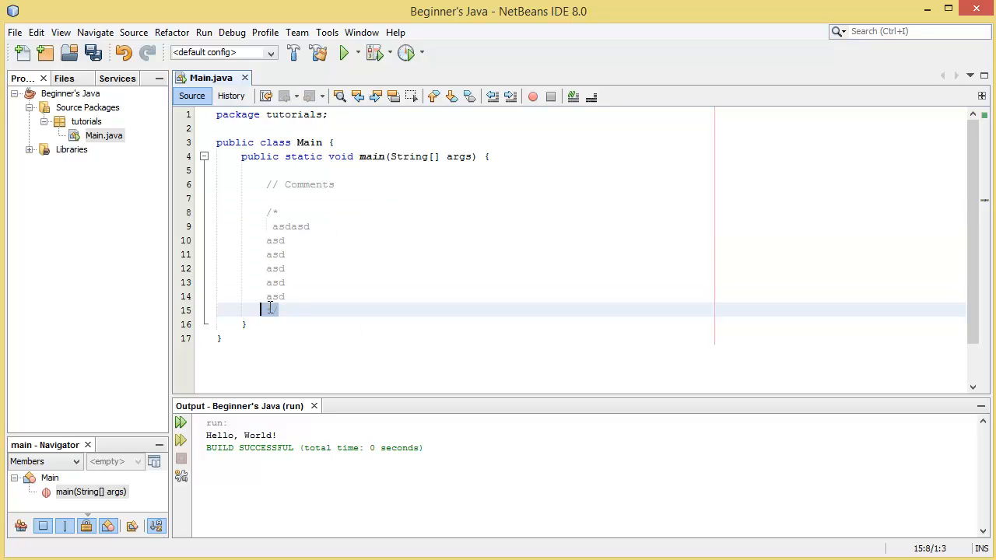
pyautogui.moveTo(269, 310); pyautogui.dragTo(268, 210)
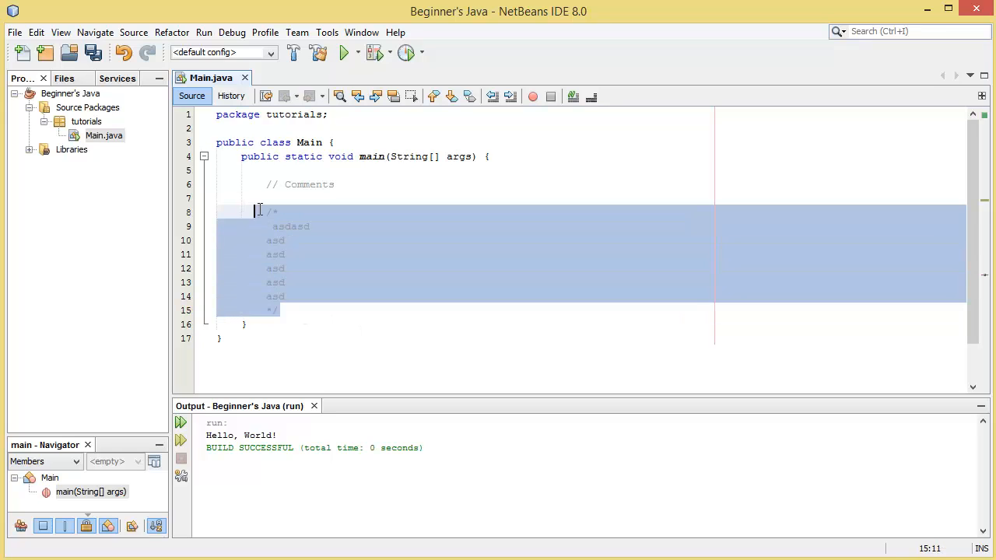
pyautogui.press('Delete')
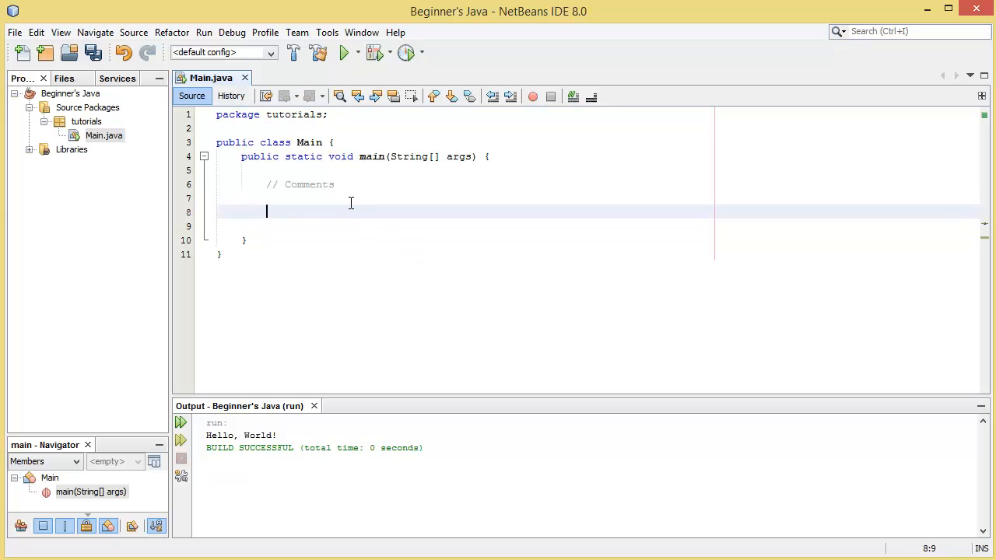
pyautogui.write('/*')
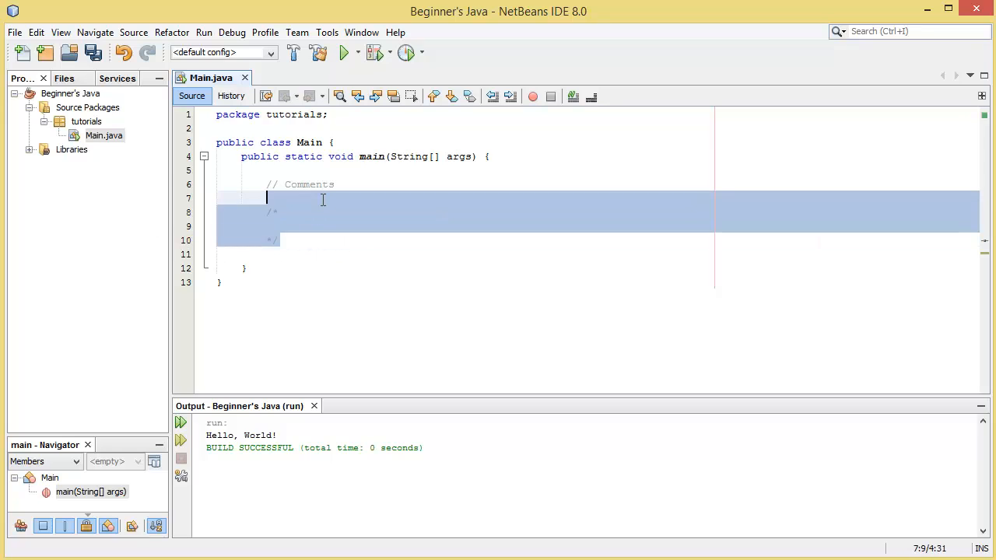
pyautogui.press('Delete')
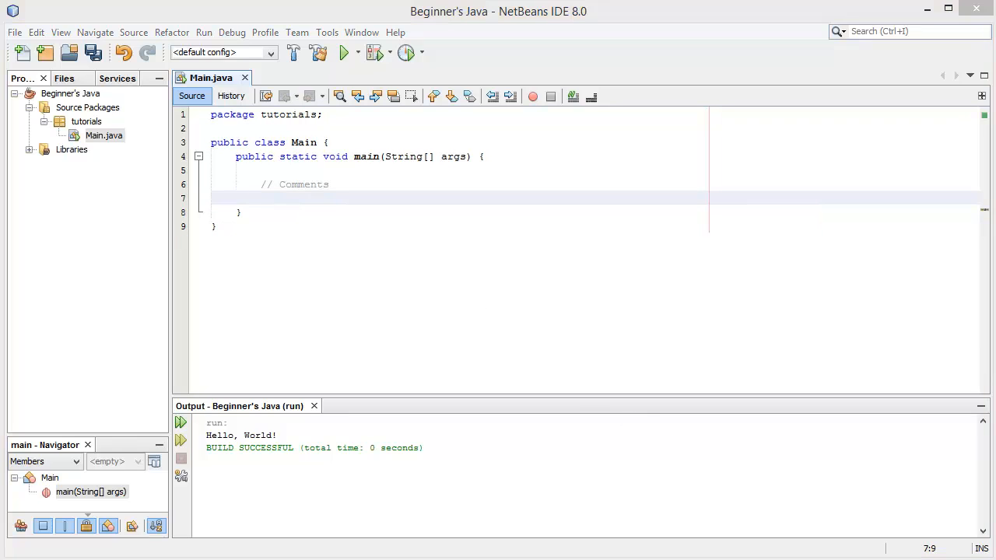
pyautogui.moveTo(788, 554)
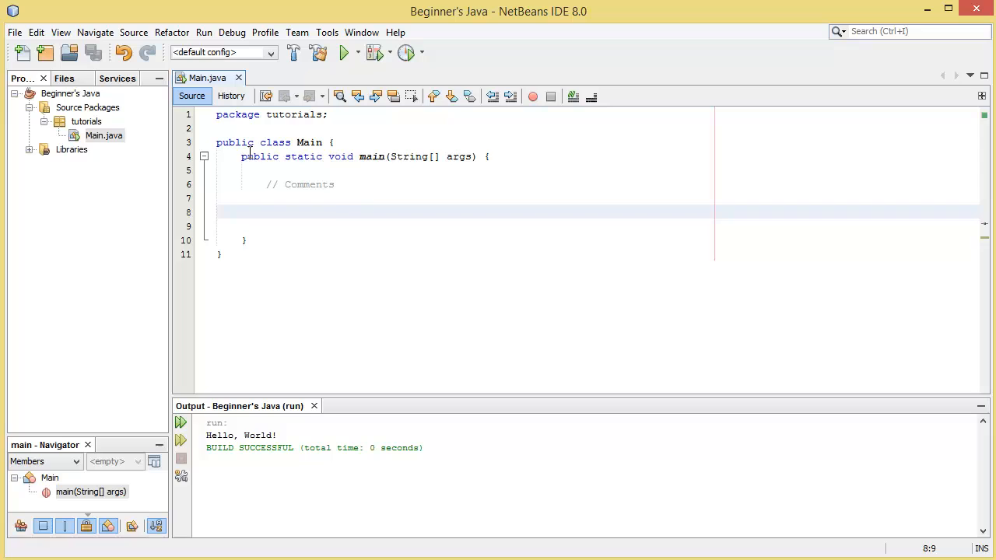
# Replace 'Comments' in the comment with 'Variable Type name'.
pyautogui.click(266, 212)
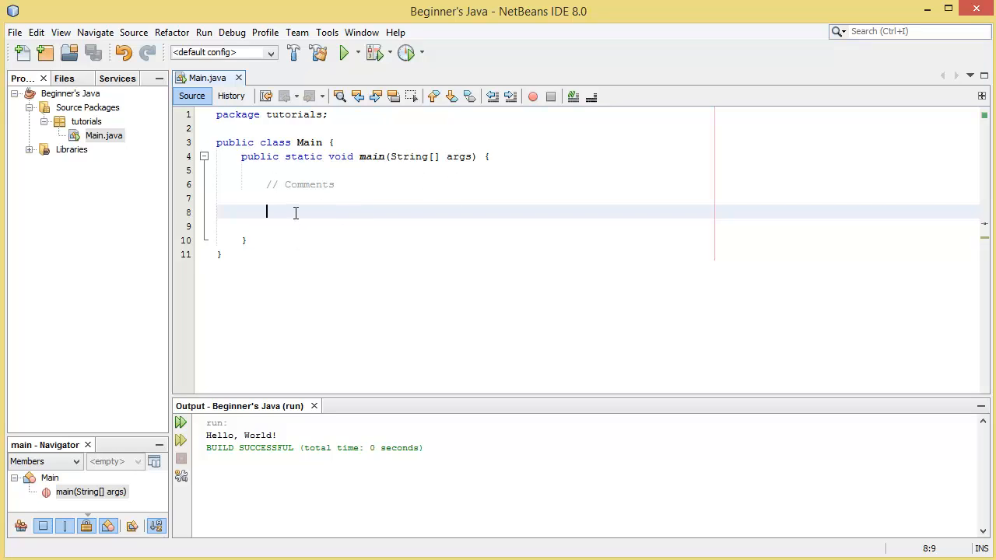
pyautogui.moveTo(331, 213)
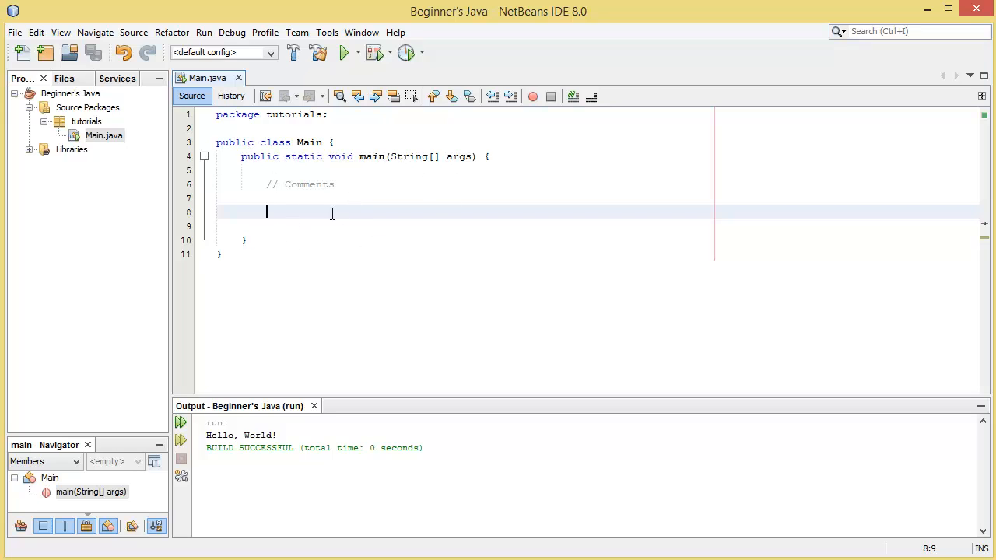
pyautogui.moveTo(319, 262)
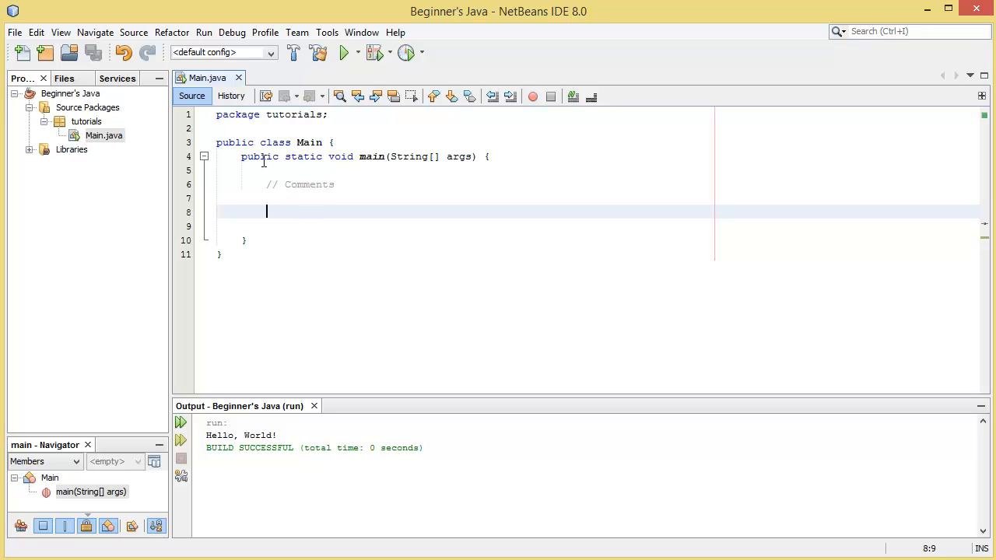
pyautogui.moveTo(333, 237)
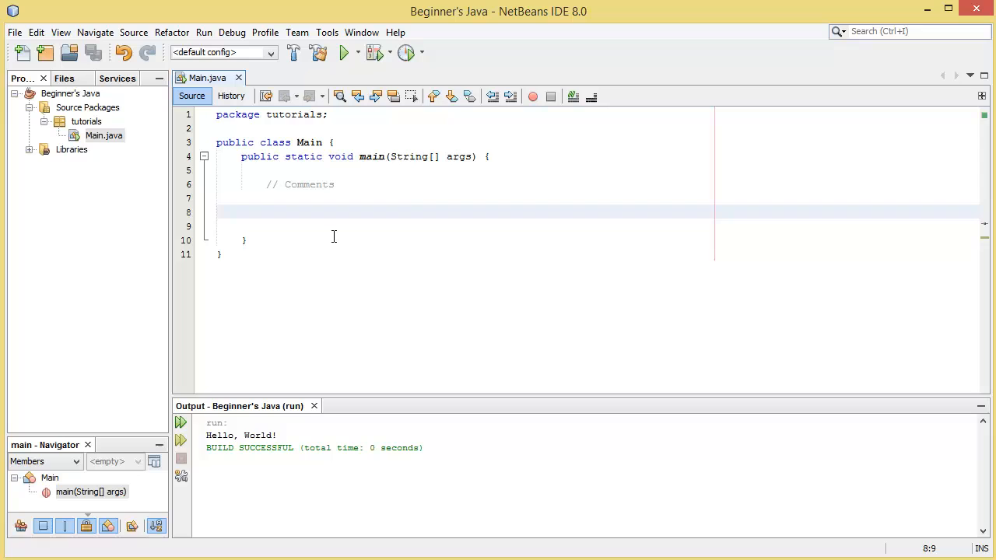
pyautogui.moveTo(294, 215)
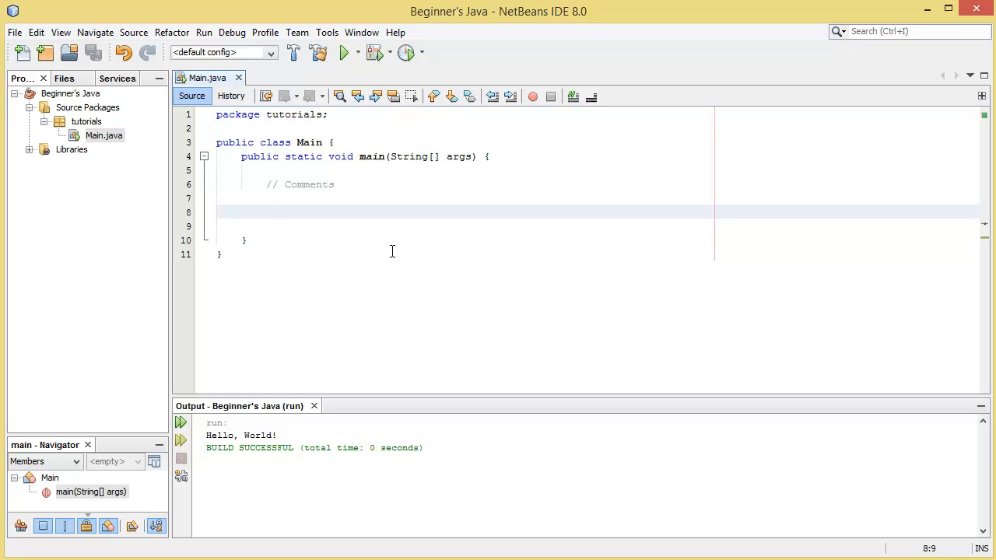
pyautogui.moveTo(385, 272)
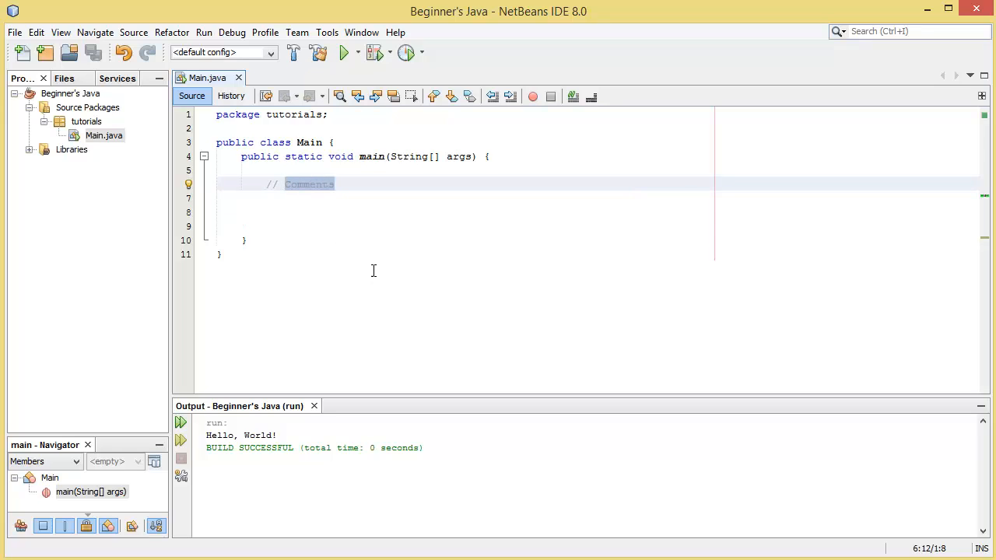
pyautogui.press('Delete')
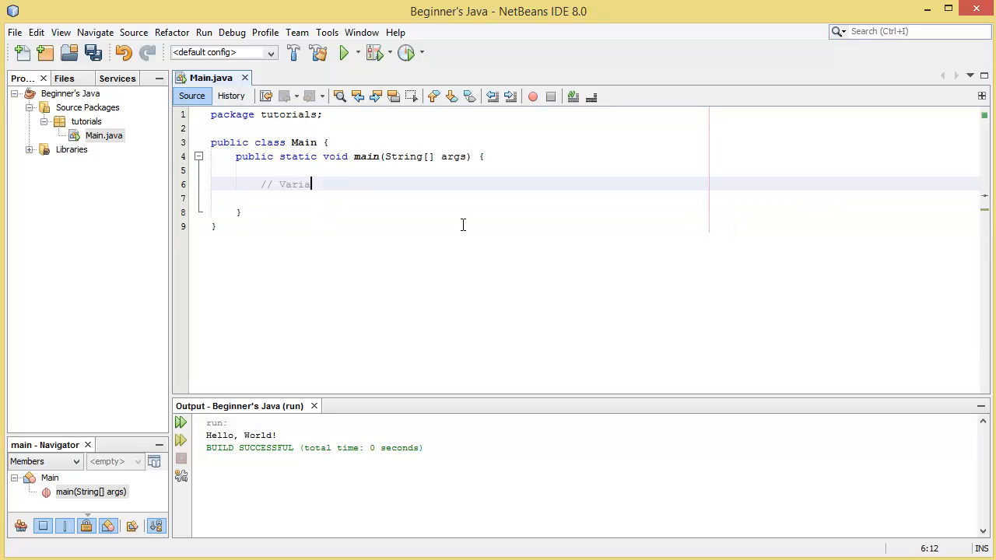
pyautogui.write('ble Type')
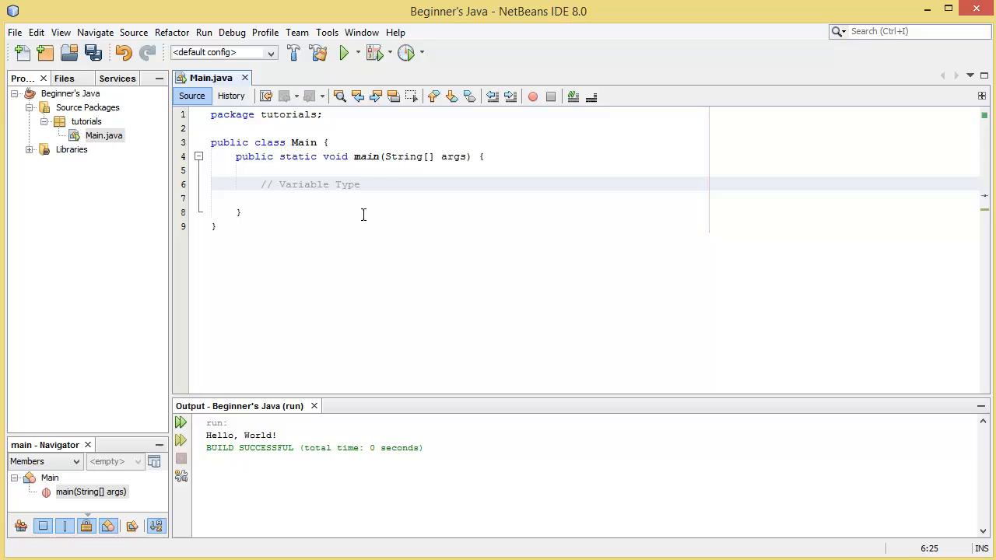
pyautogui.doubleClick(319, 185)
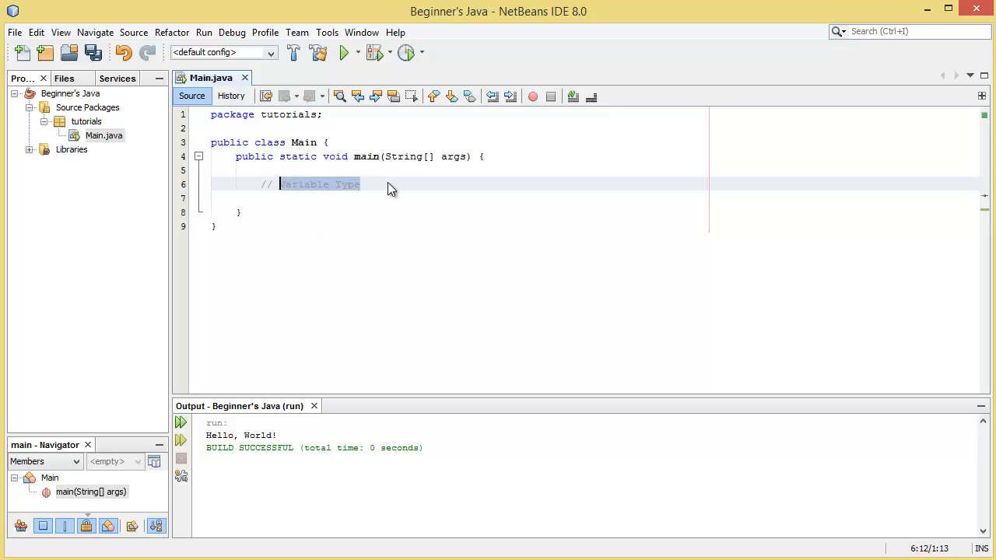
pyautogui.write('n')
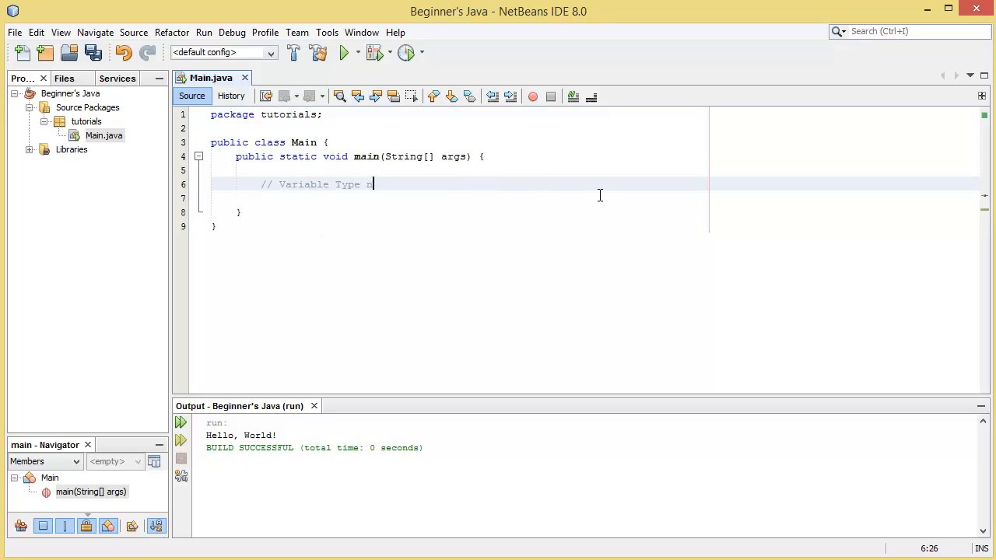
pyautogui.write('ame')
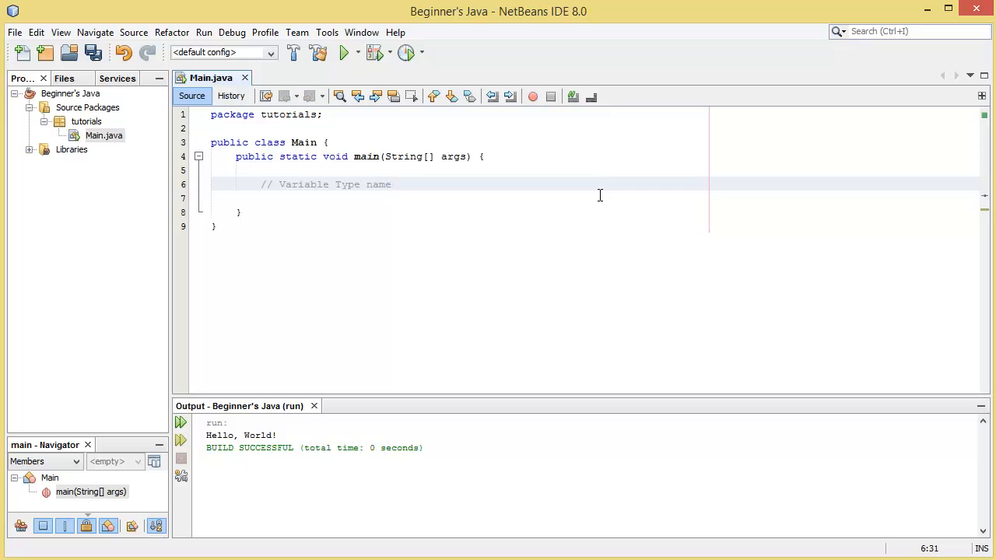
# Append '( = value);' to the comment and save Main.java.
pyautogui.click(391, 184)
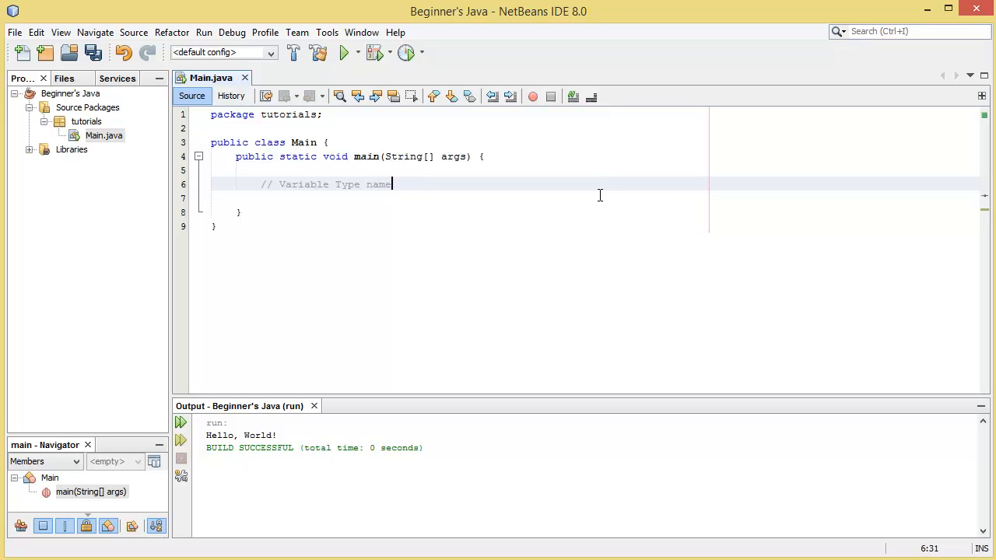
pyautogui.write(')')
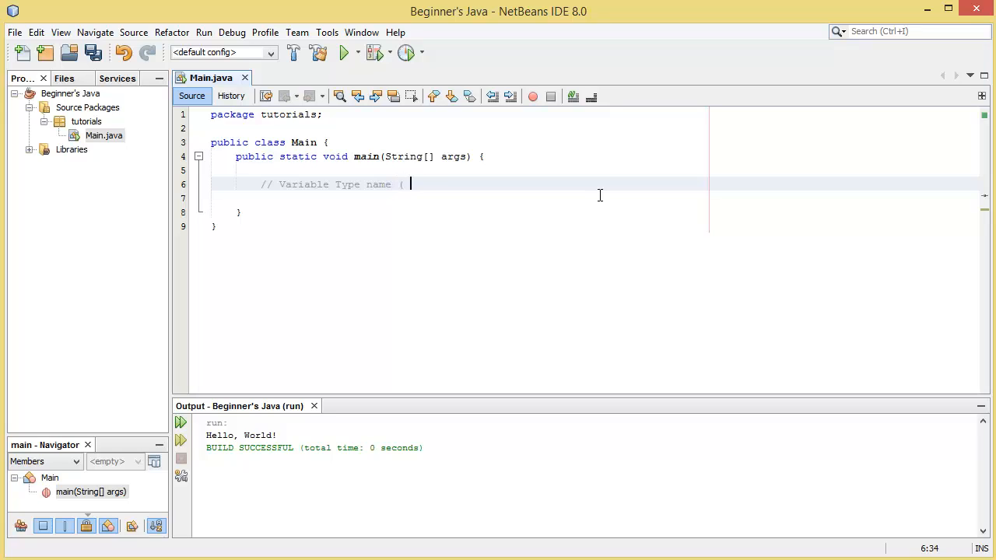
pyautogui.write('= value')
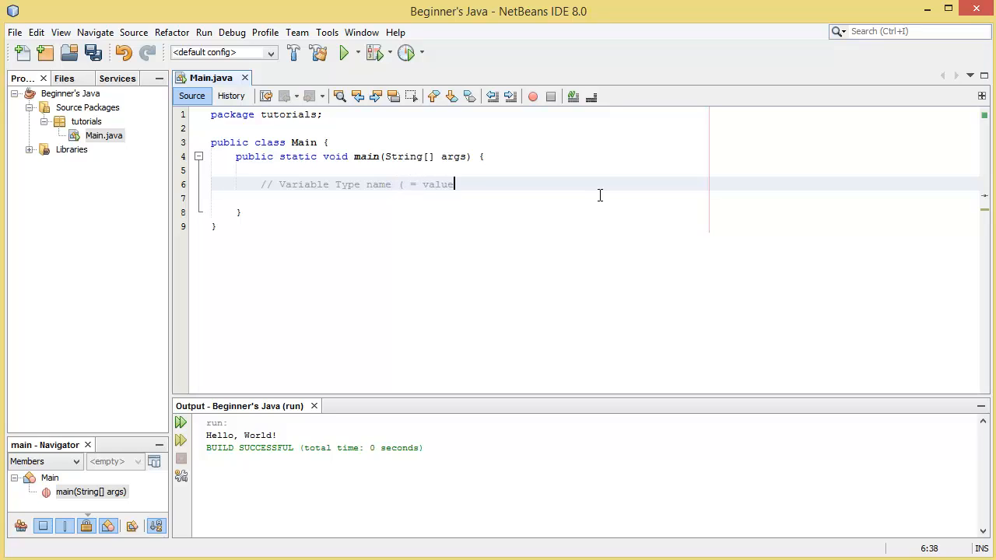
pyautogui.write(');')
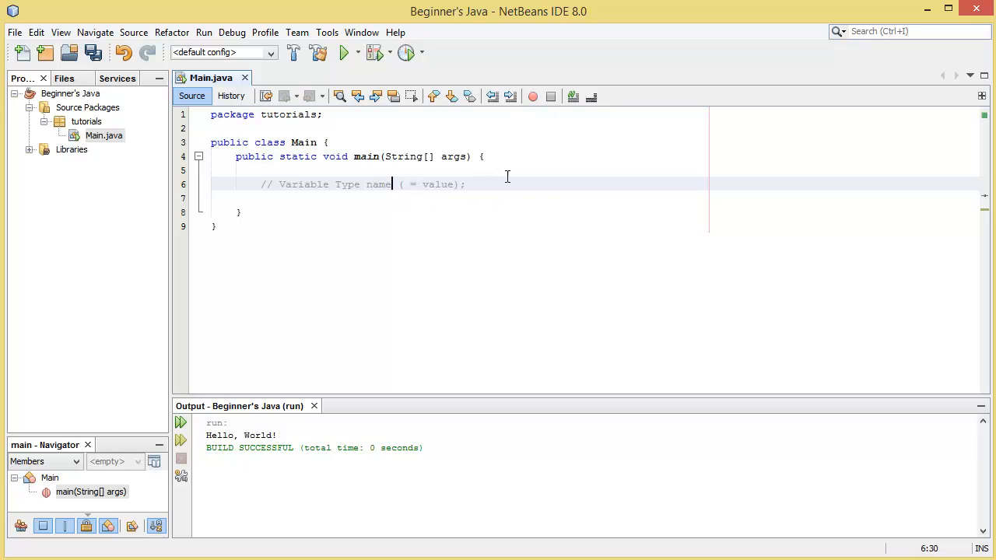
pyautogui.moveTo(513, 203)
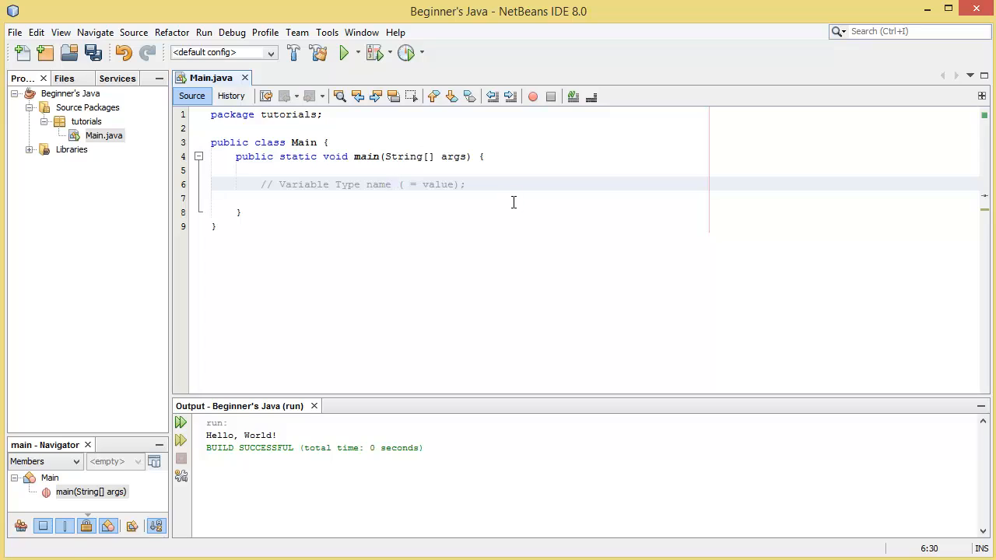
pyautogui.press('ctrl+s')
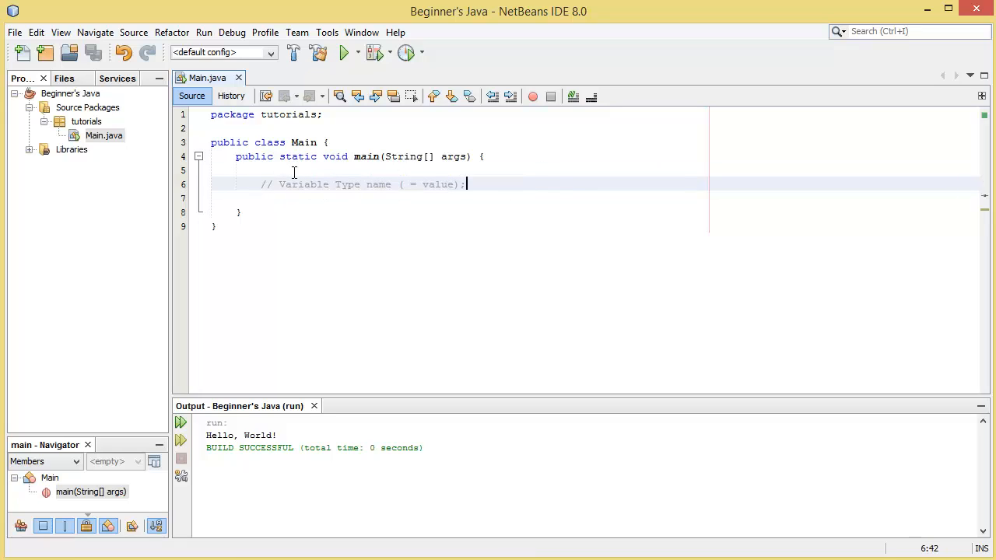
pyautogui.doubleClick(377, 185)
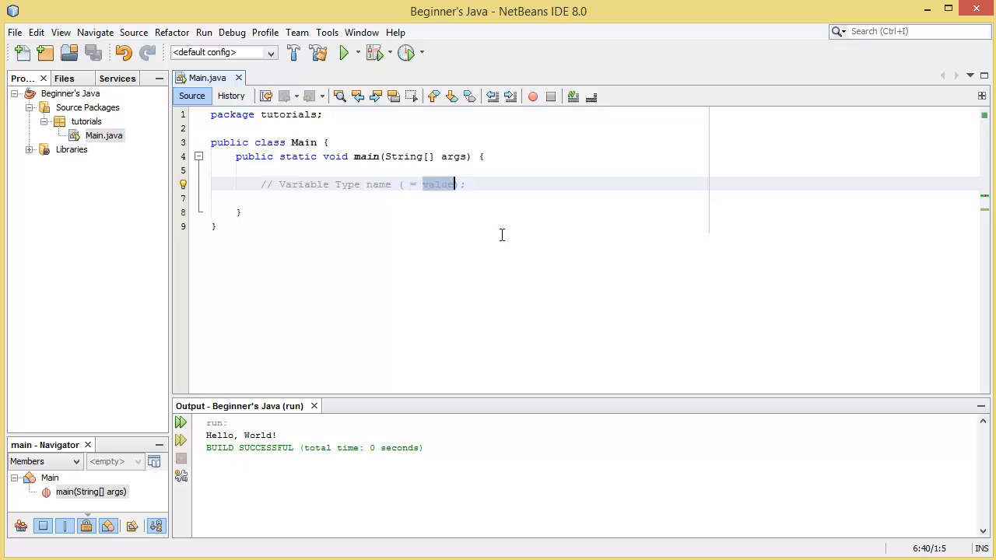
pyautogui.click(360, 185)
pyautogui.write(')')
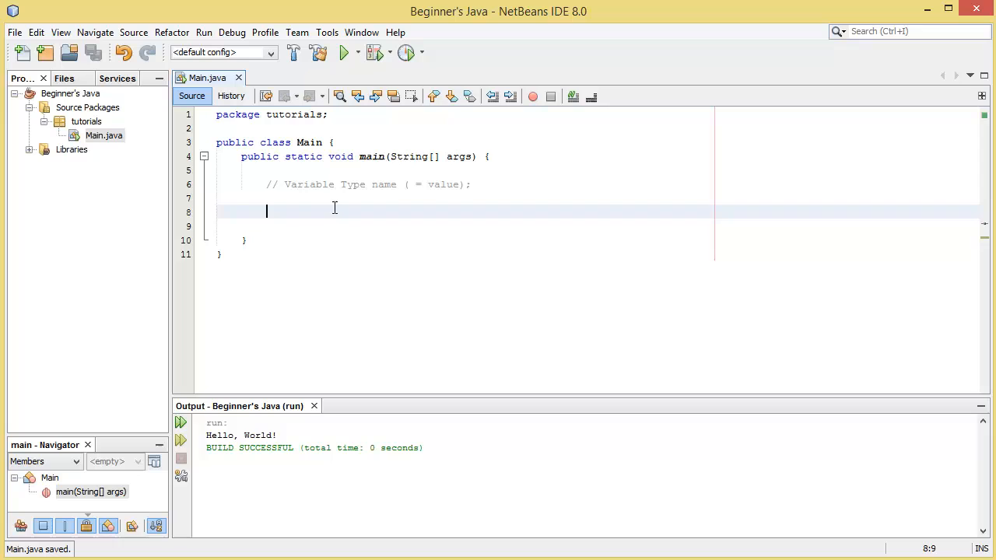
pyautogui.moveTo(211, 174)
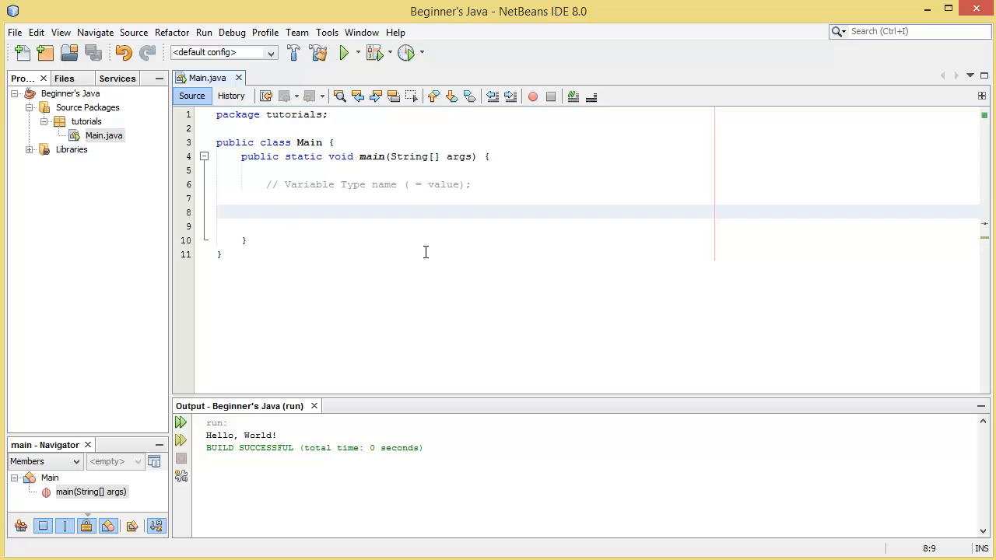
# Type the declaration 'int myNumber;' on line 8 below the reminder comment.
pyautogui.click(266, 211)
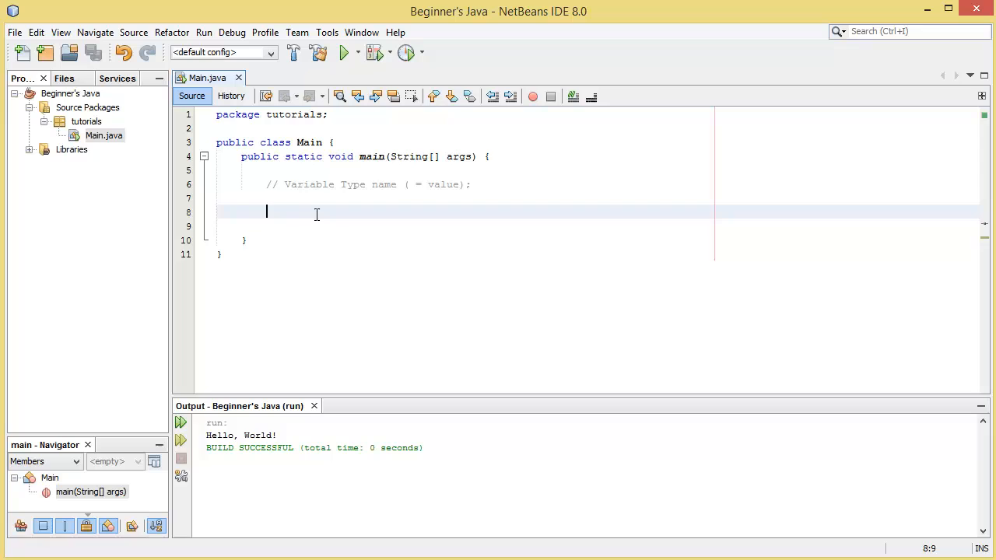
pyautogui.moveTo(659, 210)
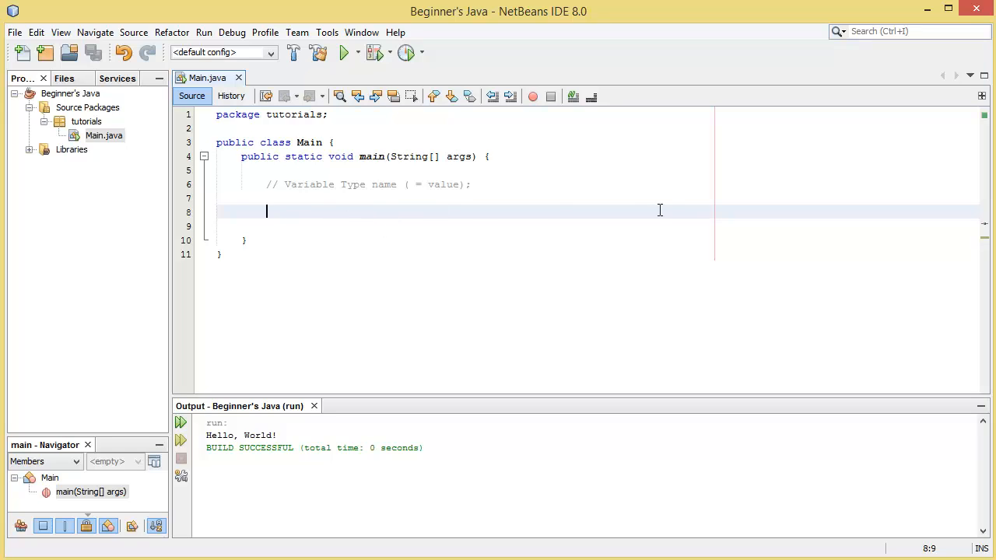
pyautogui.write('int')
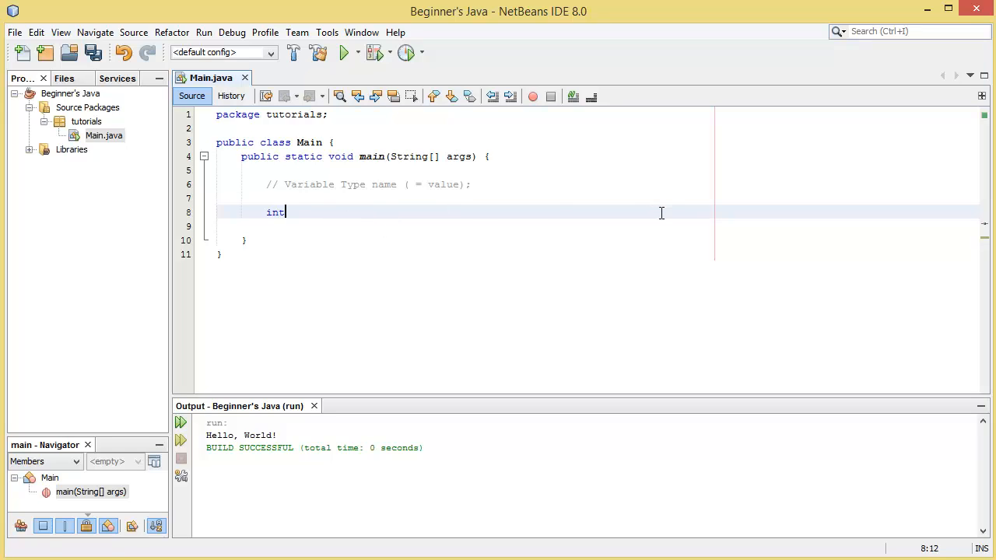
pyautogui.doubleClick(275, 211)
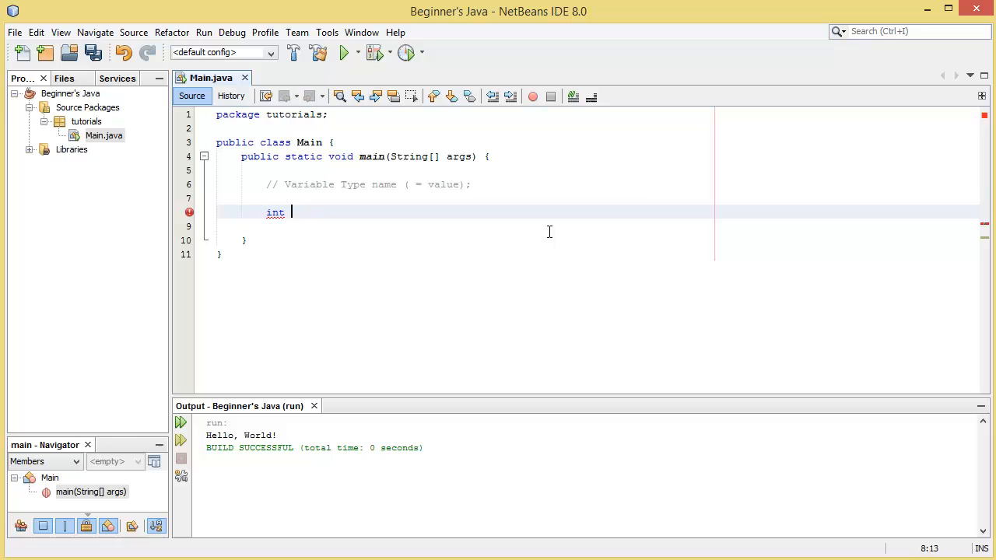
pyautogui.moveTo(573, 273)
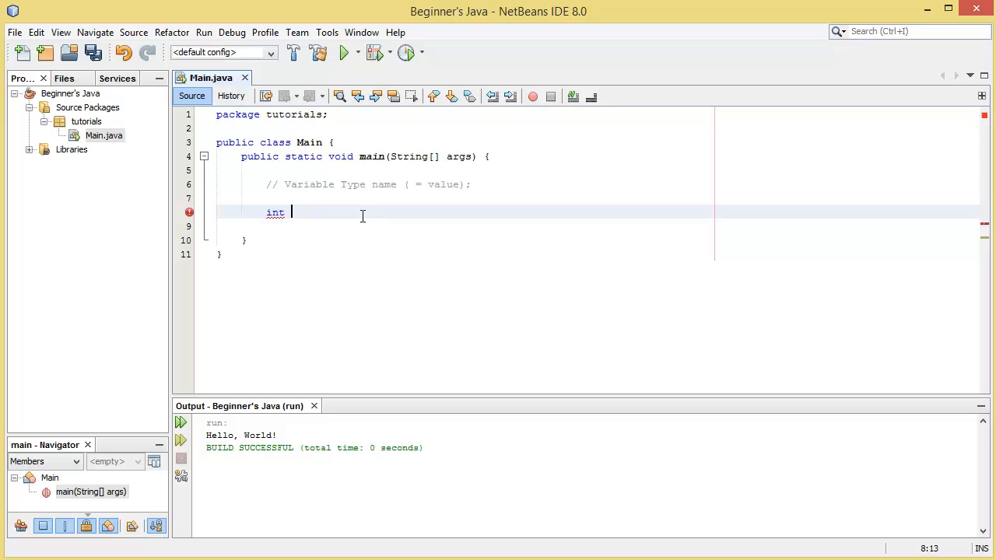
pyautogui.write('my')
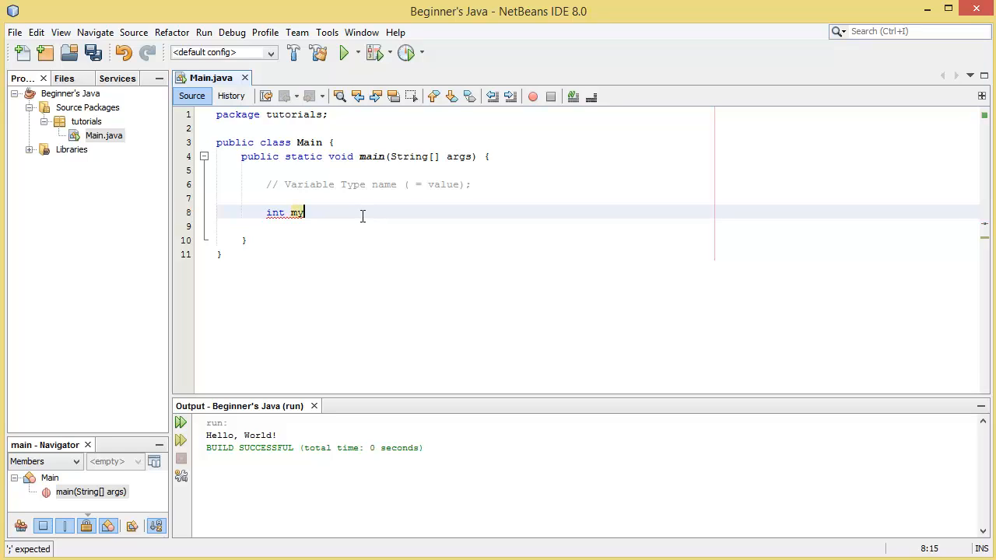
pyautogui.write('Number')
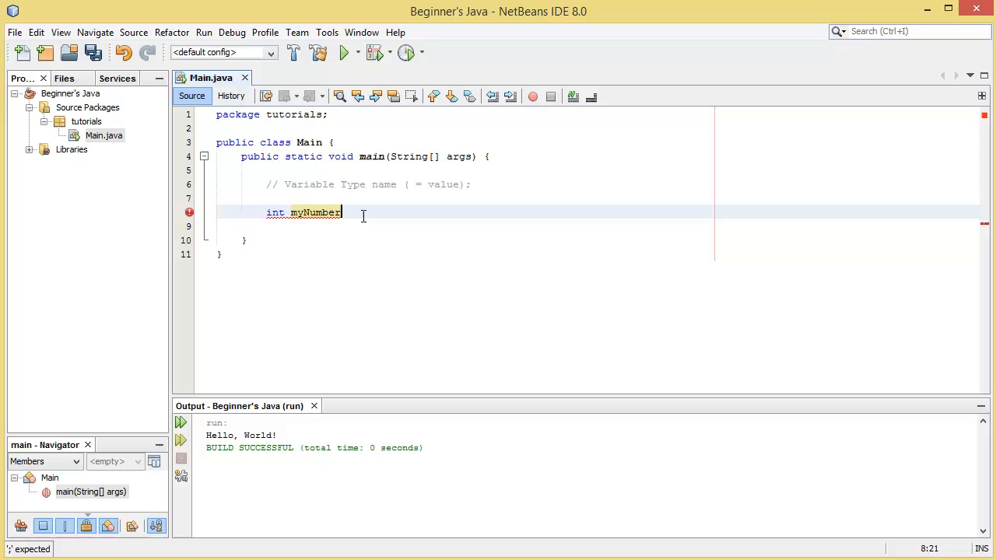
pyautogui.moveTo(314, 234)
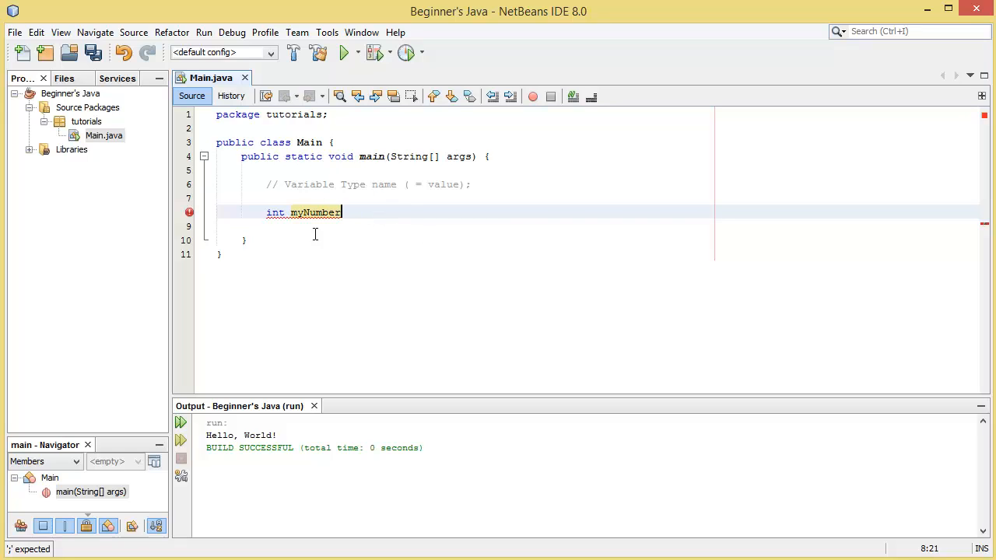
pyautogui.moveTo(274, 208)
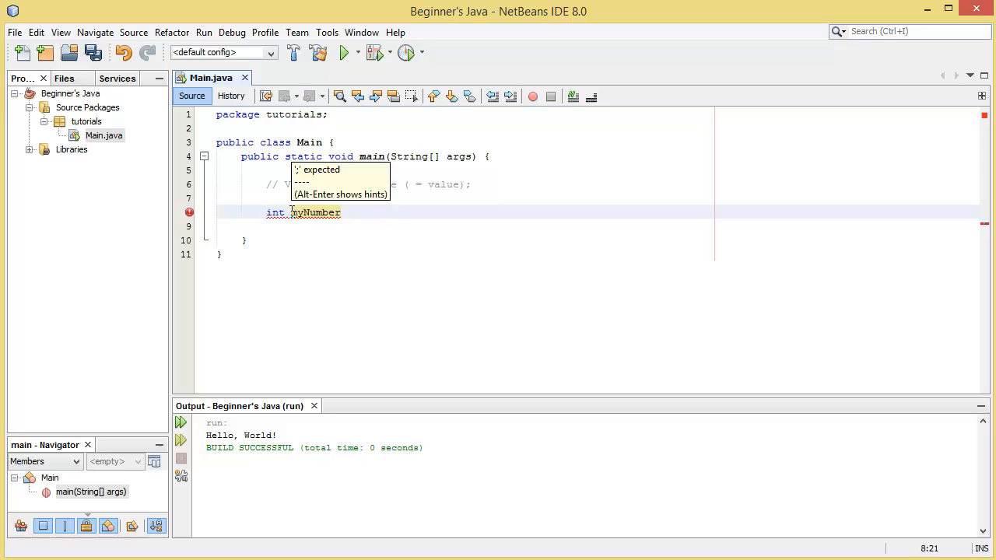
pyautogui.write(';')
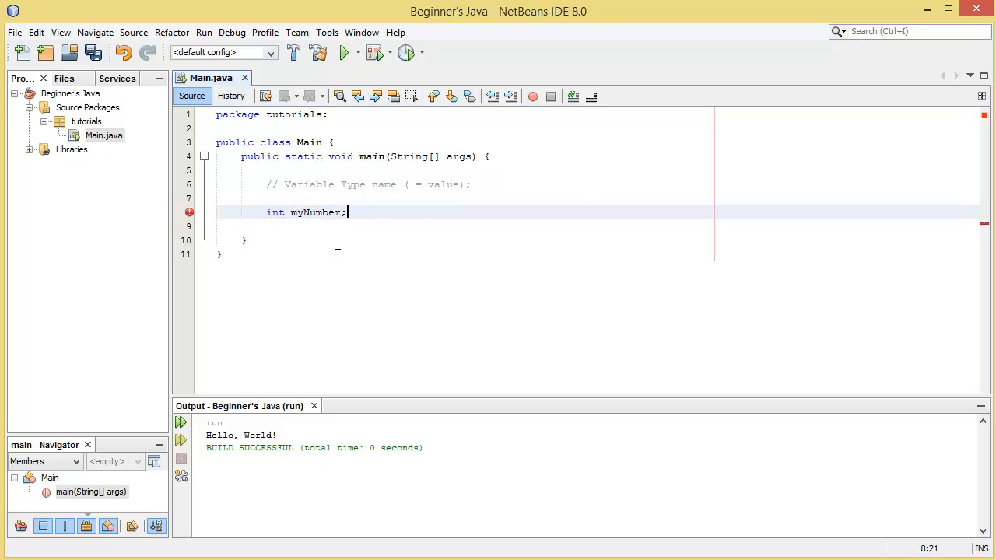
pyautogui.click(288, 212)
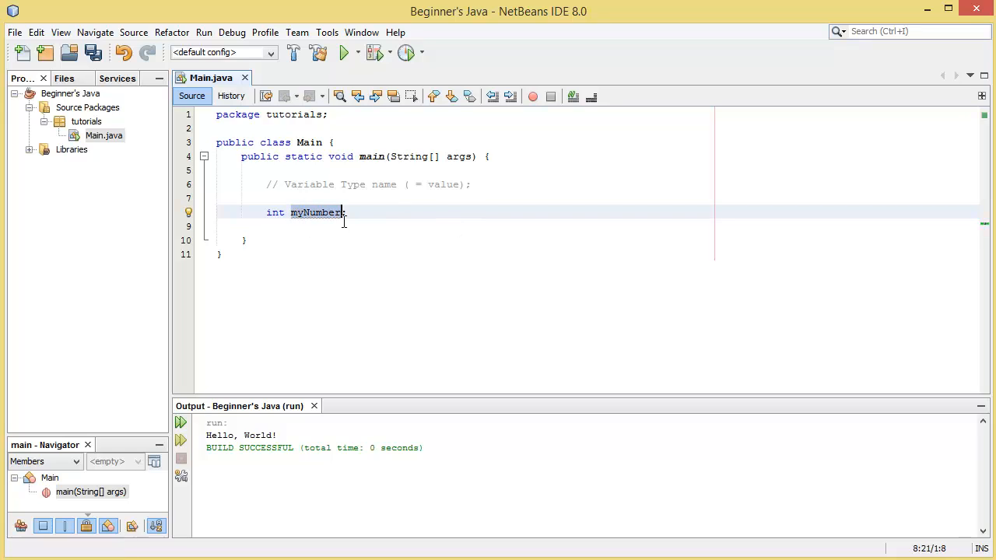
pyautogui.moveTo(280, 223)
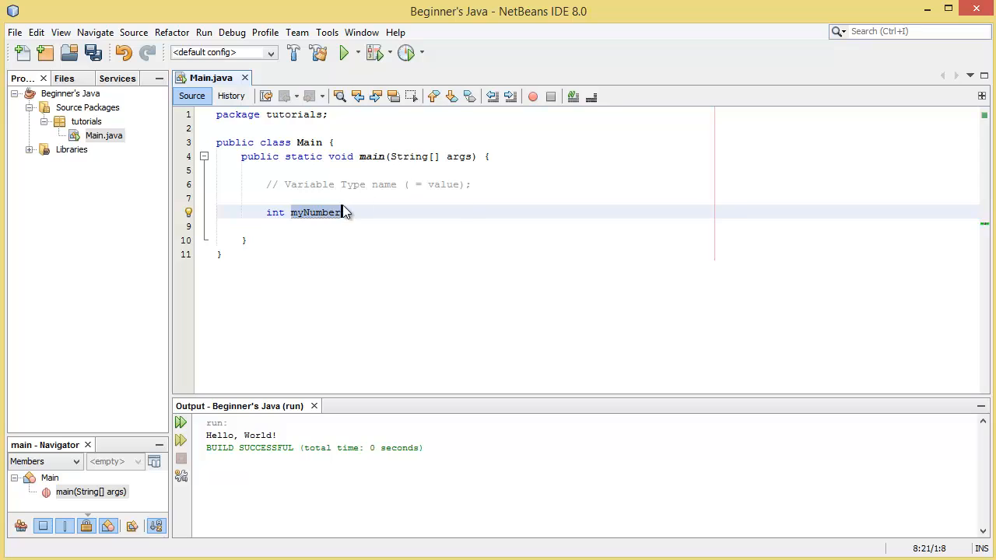
pyautogui.press('Backspace')
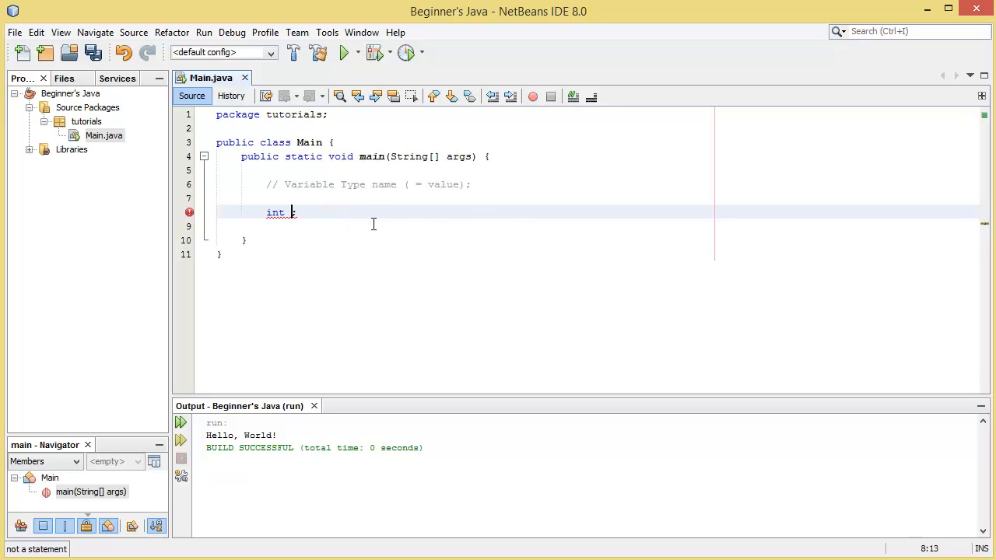
pyautogui.write('number')
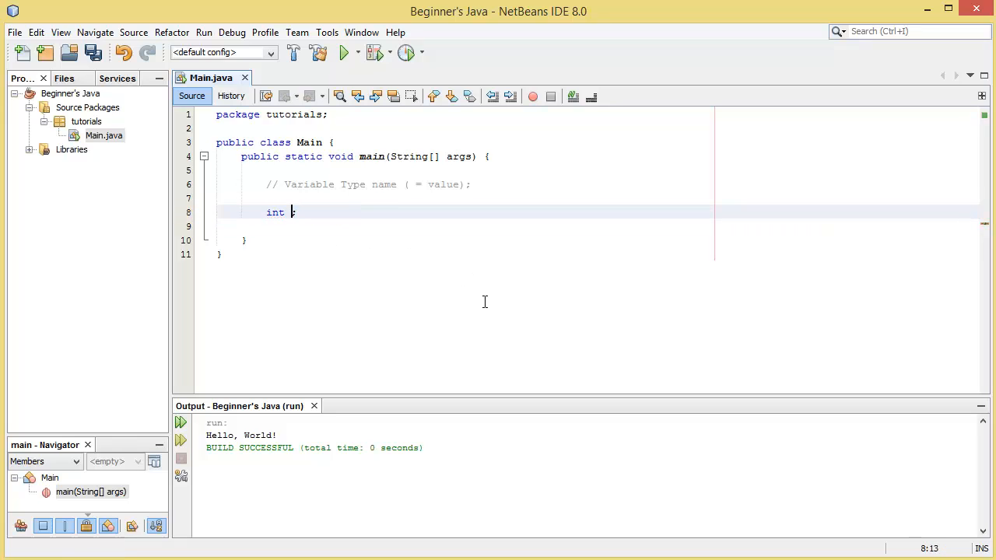
pyautogui.write('my;')
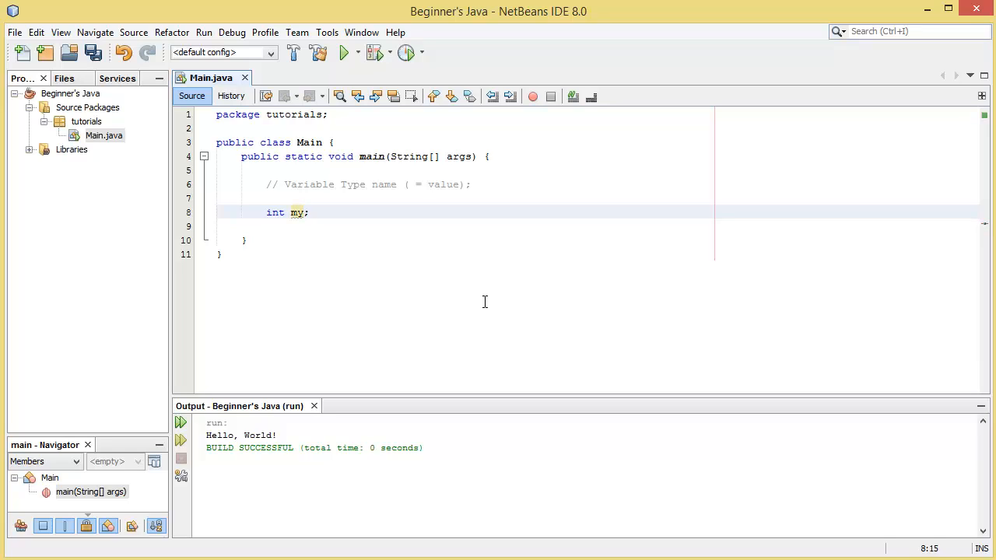
pyautogui.write('N')
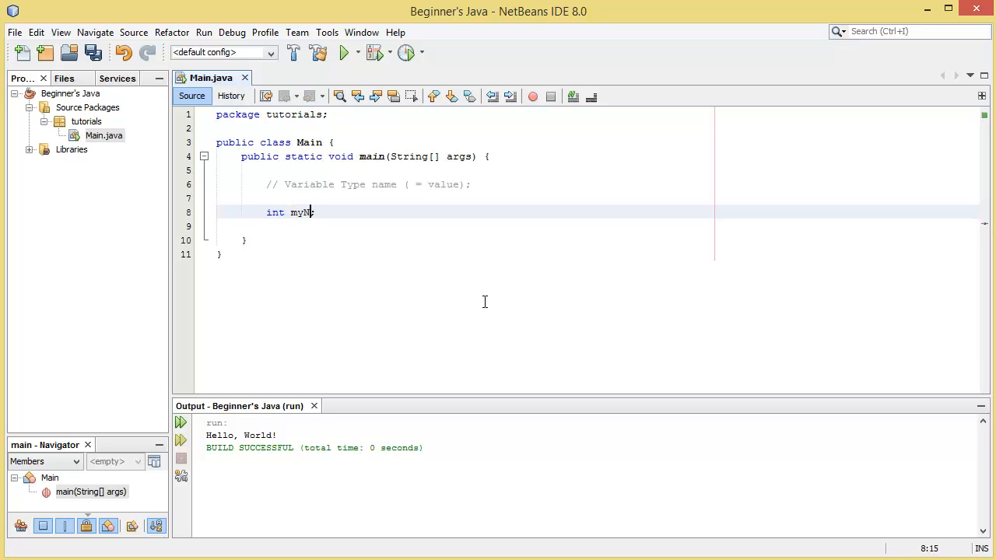
pyautogui.write('umber;')
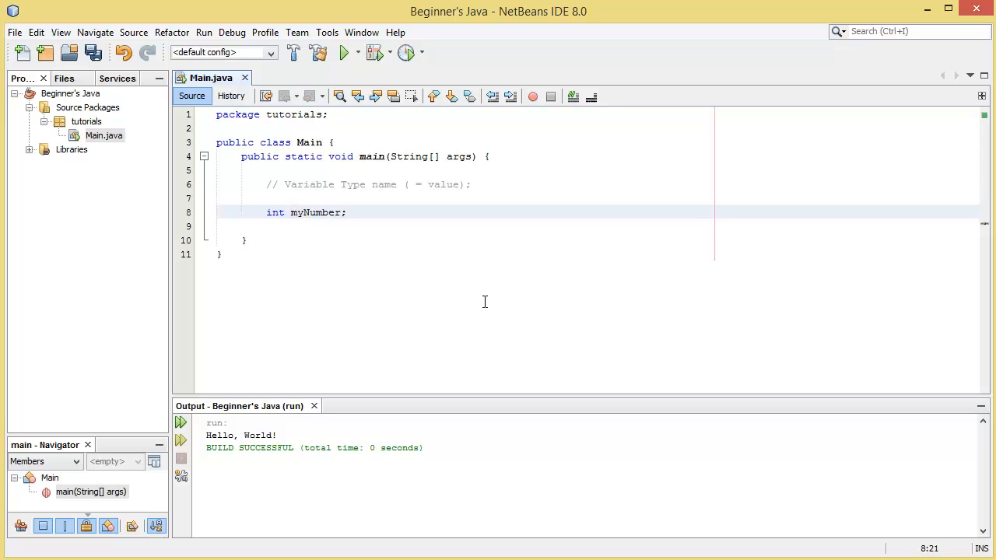
pyautogui.doubleClick(316, 212)
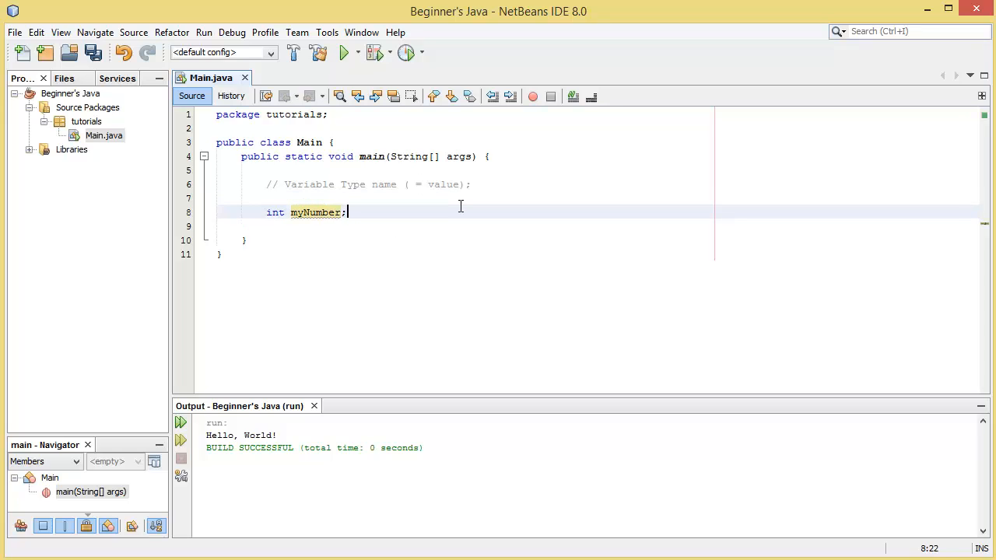
# Change the declaration to 'int myNumber = 1000;' and save.
pyautogui.click(267, 199)
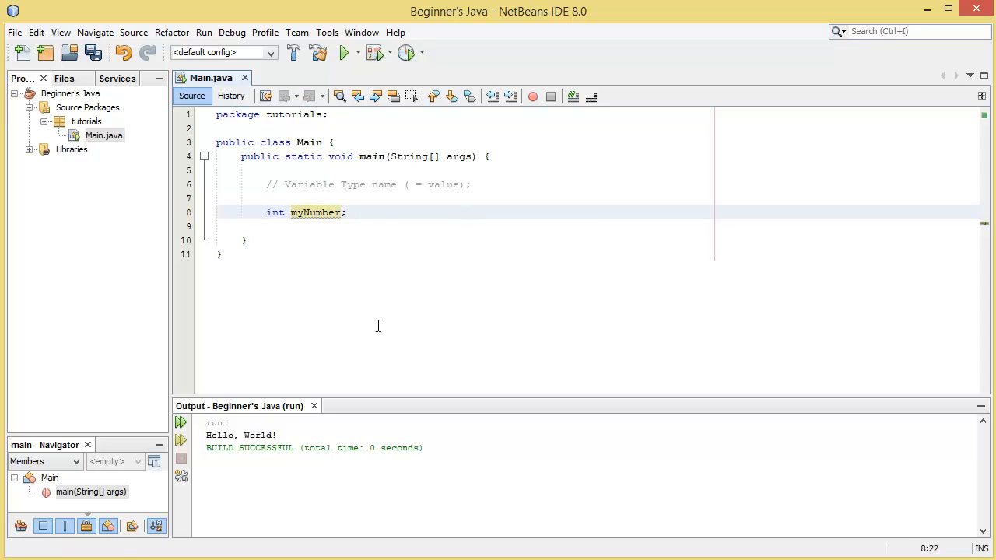
pyautogui.doubleClick(274, 212)
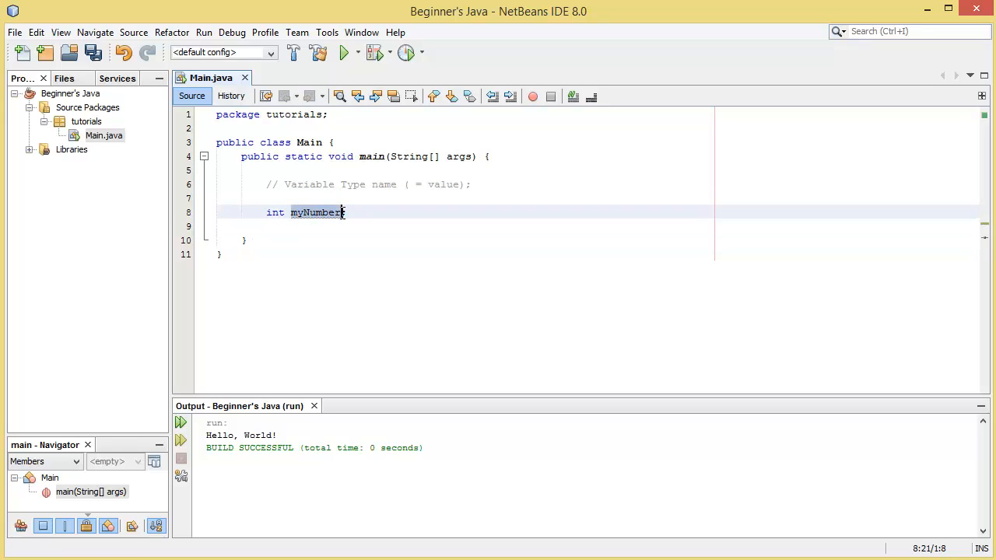
pyautogui.write(';')
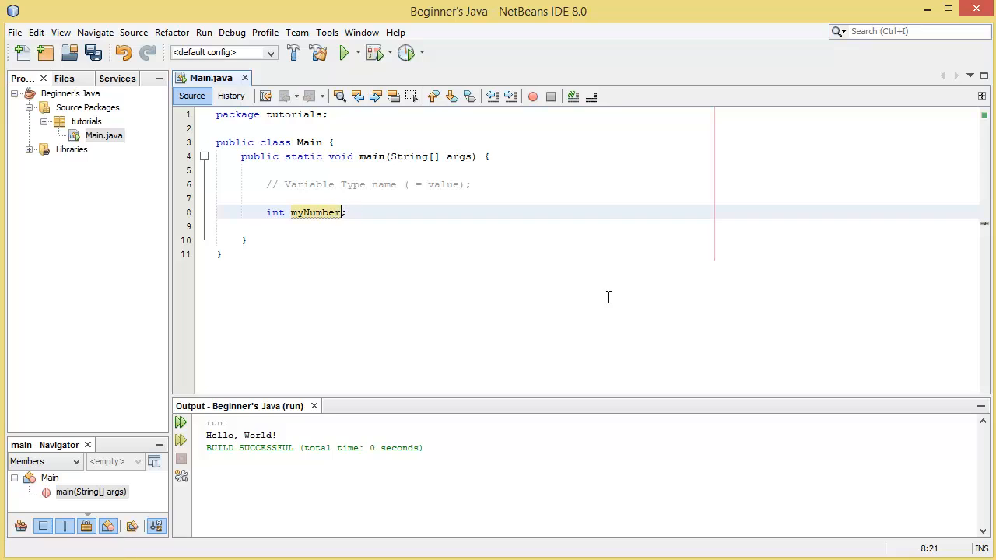
pyautogui.write('=')
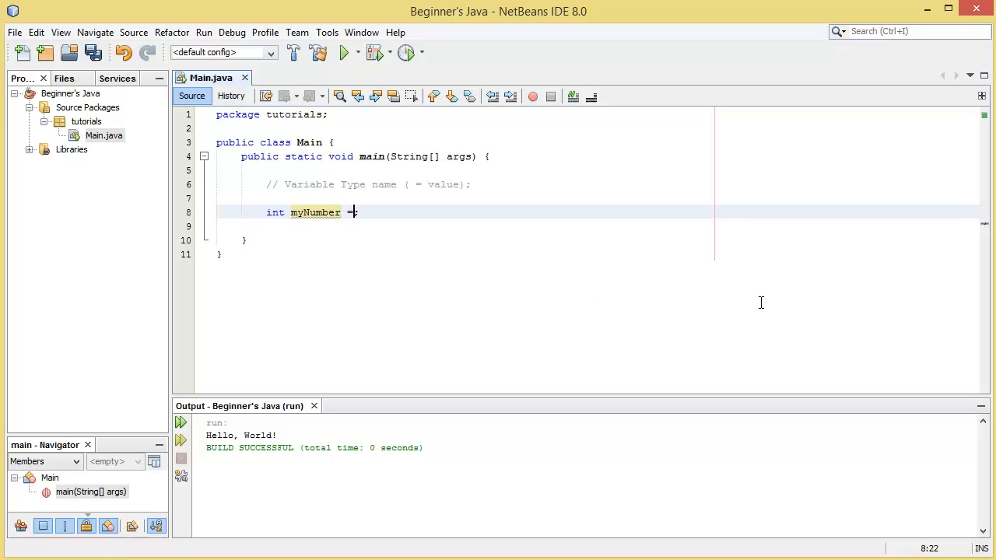
pyautogui.write(';')
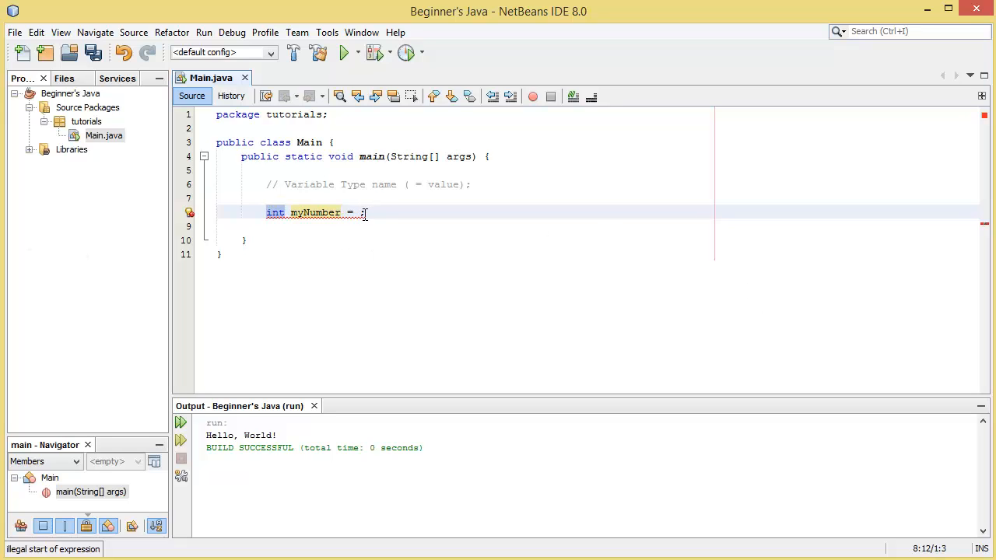
pyautogui.write('1000')
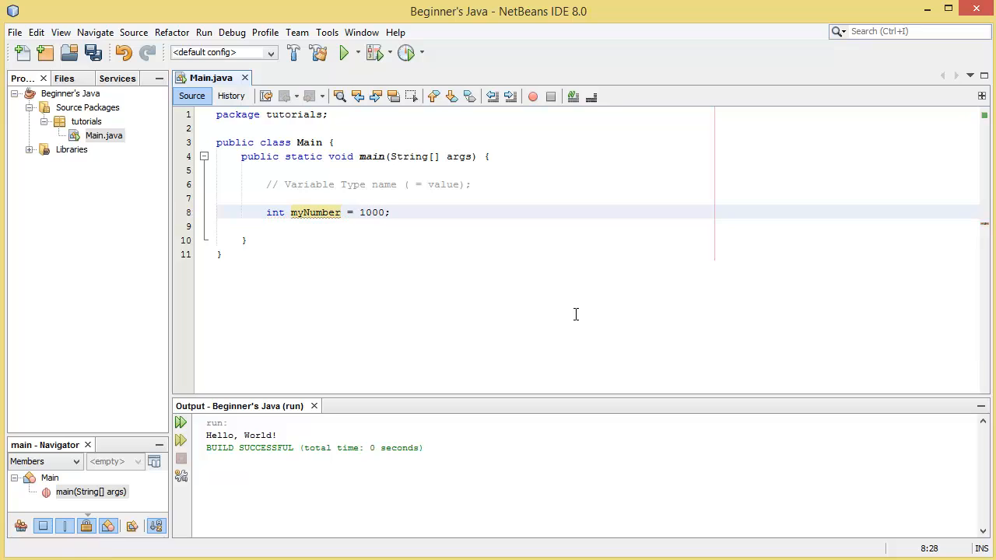
pyautogui.press('ctrl+s')
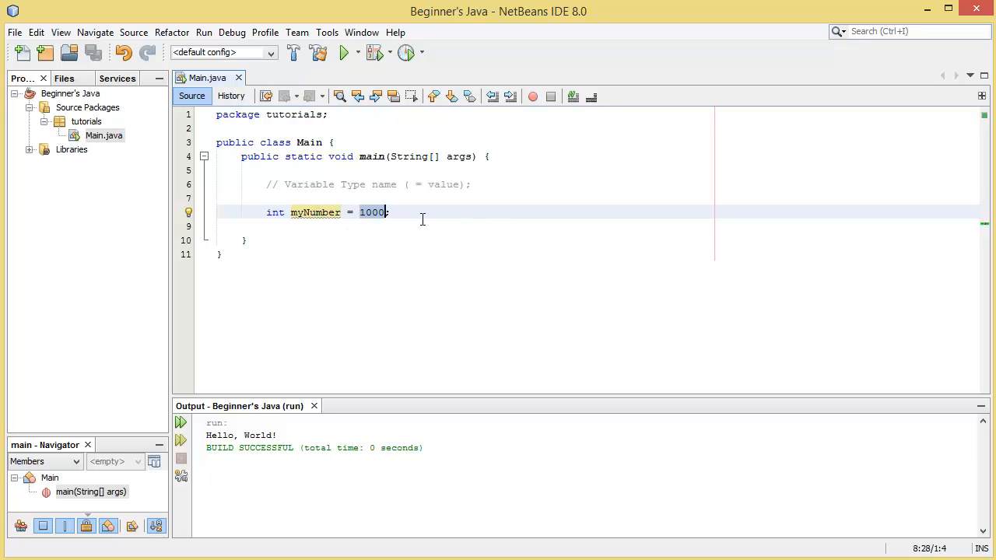
# Select the variable name myNumber in the declaration and move to the line below.
pyautogui.click(266, 212)
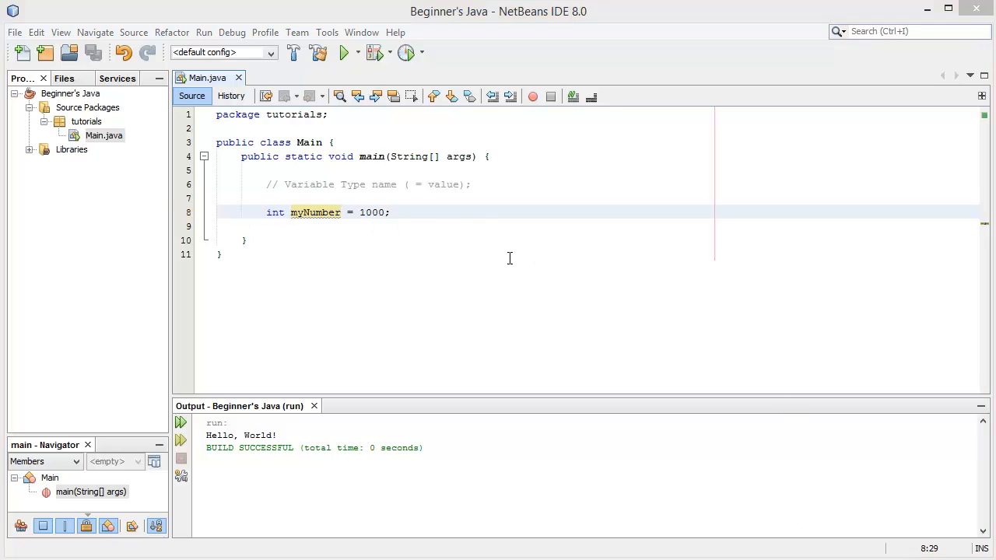
pyautogui.moveTo(442, 310)
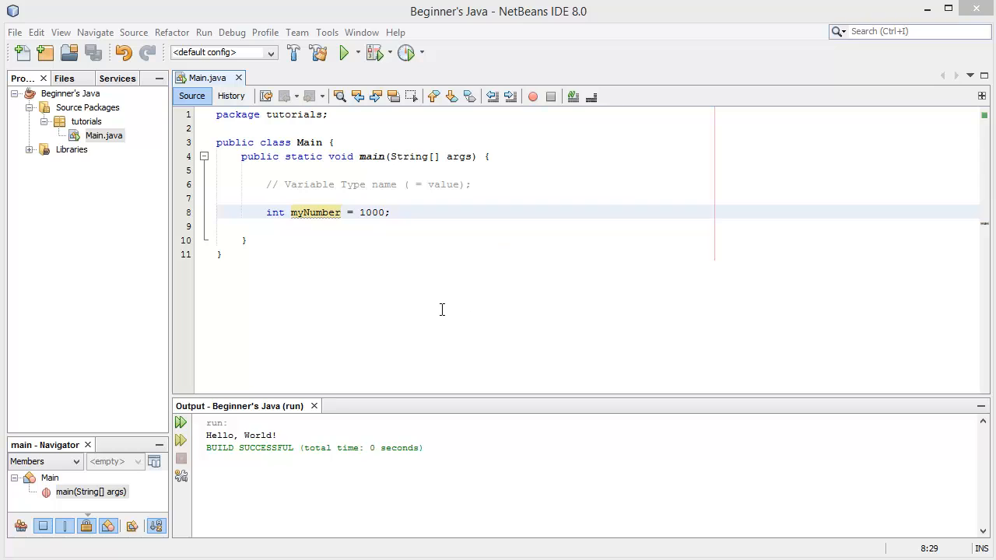
pyautogui.moveTo(264, 218)
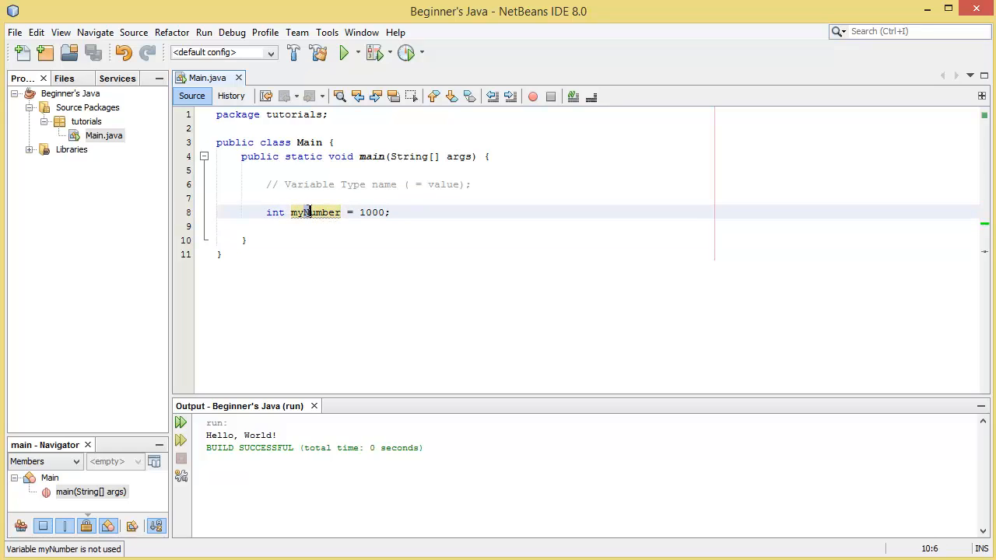
pyautogui.click(312, 211)
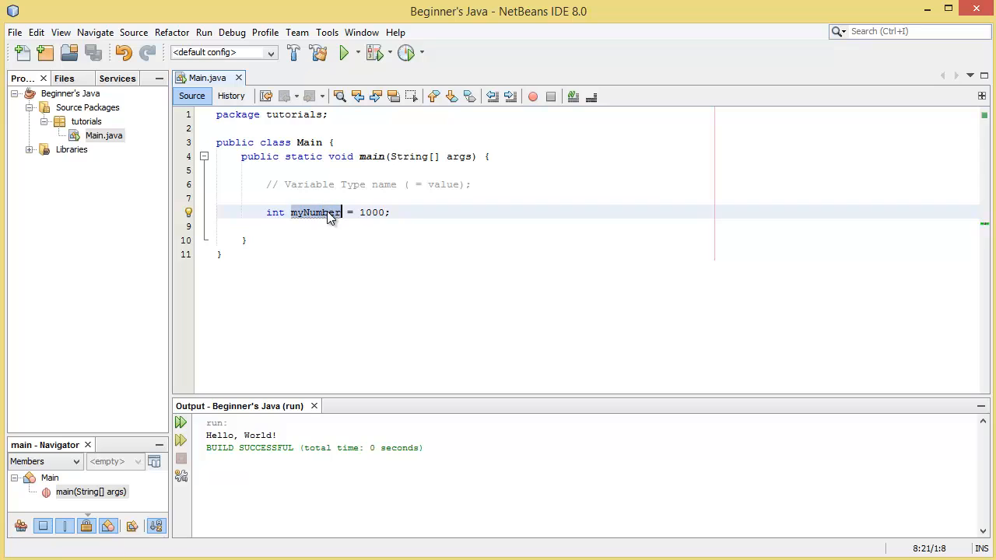
pyautogui.click(366, 212)
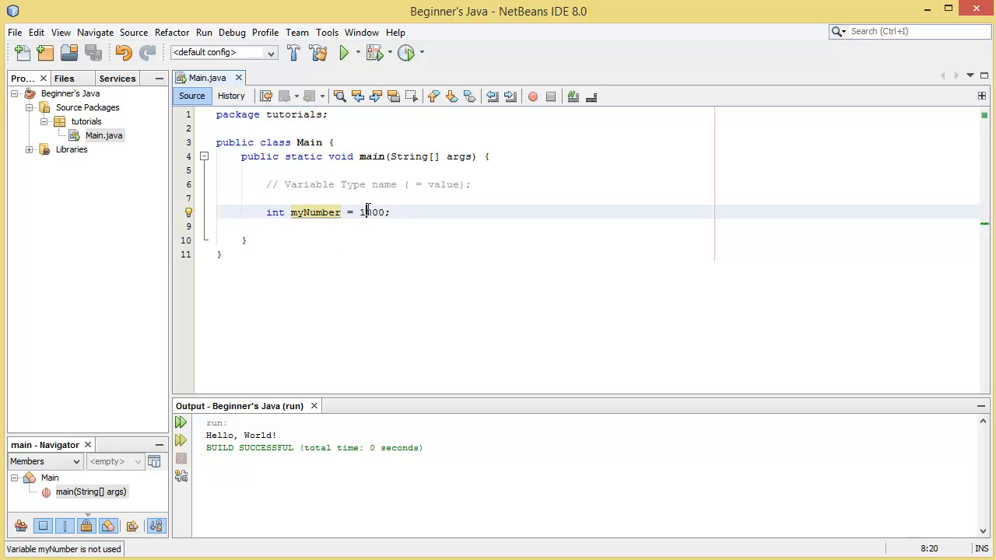
pyautogui.doubleClick(315, 212)
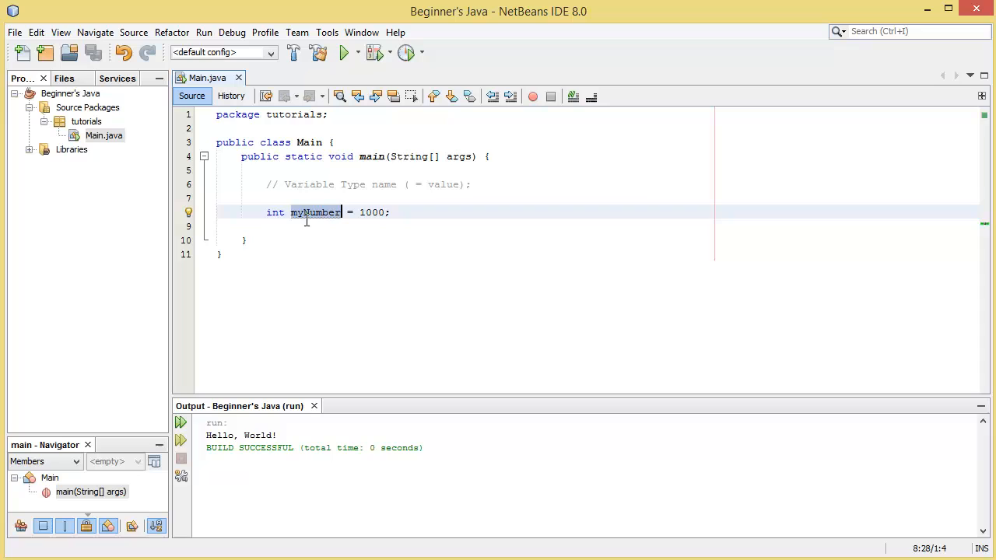
pyautogui.click(399, 226)
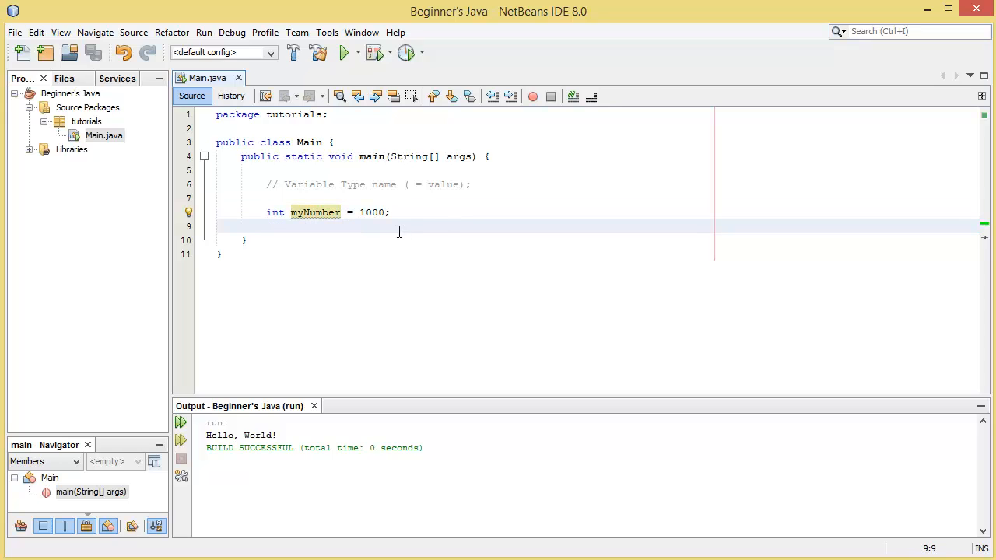
# Add assignment lines setting myNumber to 19900, 19901, 19902 and 19903.
pyautogui.press('enter')
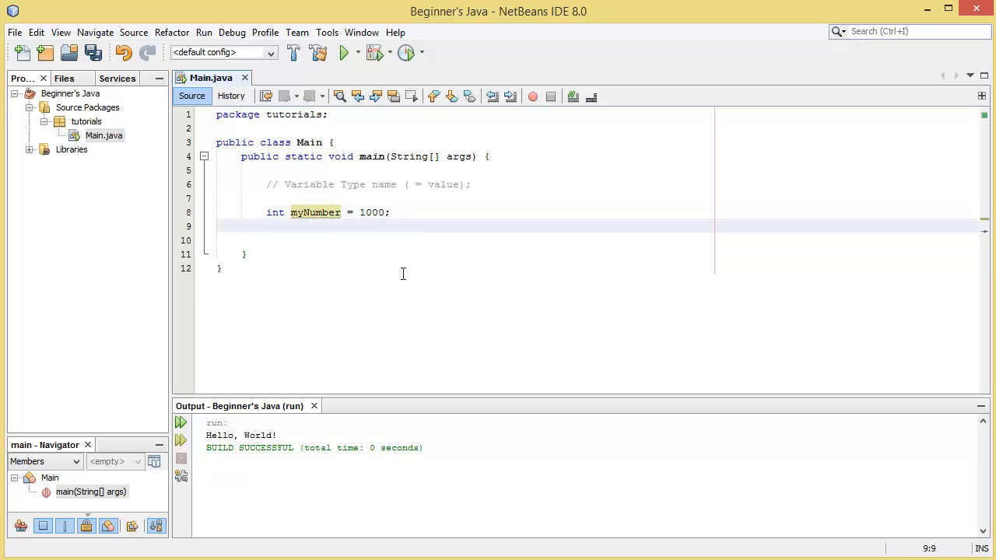
pyautogui.write('myNumber')
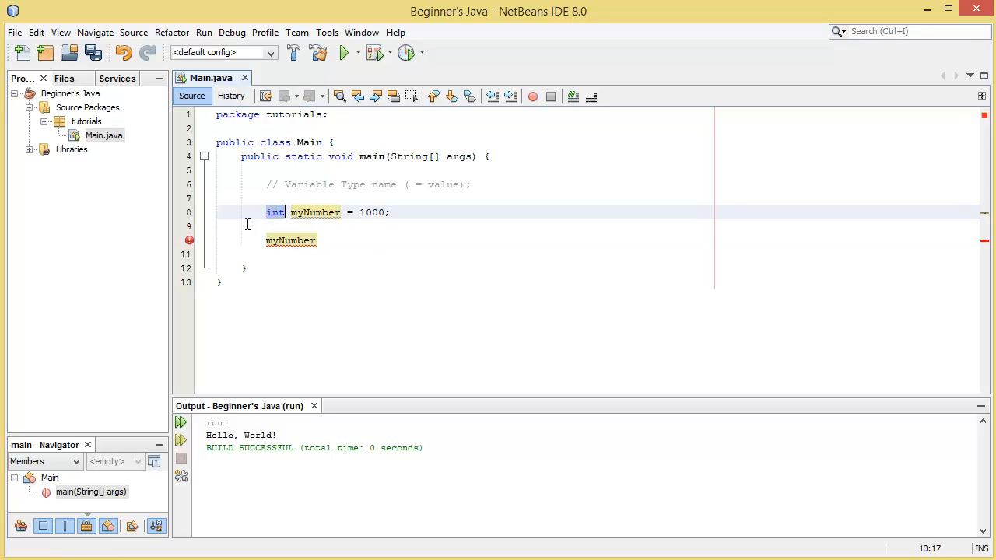
pyautogui.click(263, 211)
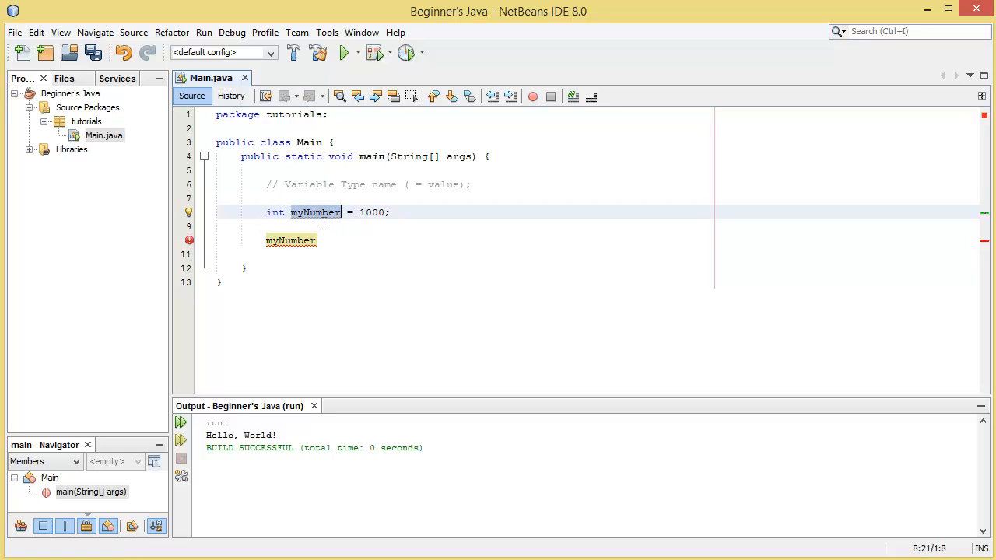
pyautogui.click(290, 241)
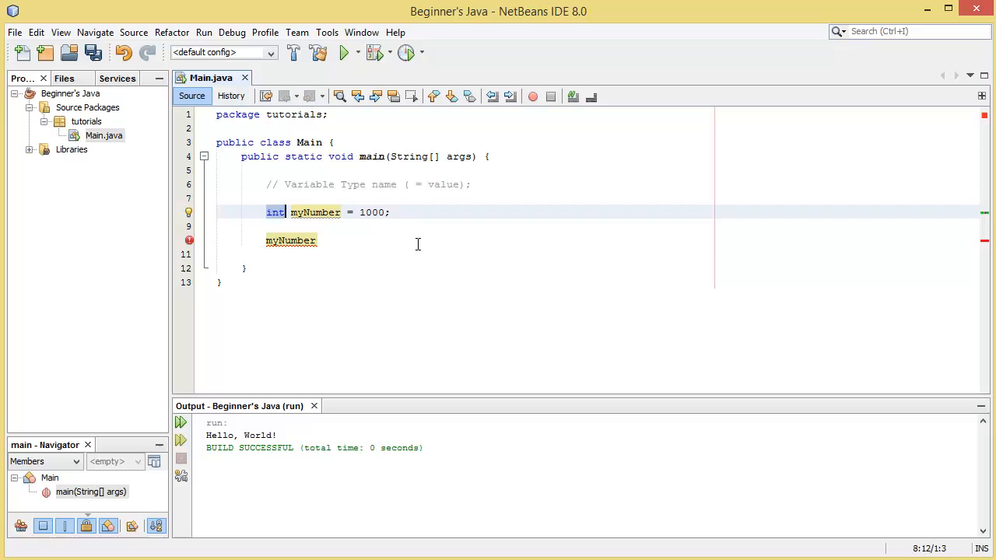
pyautogui.write('= 1')
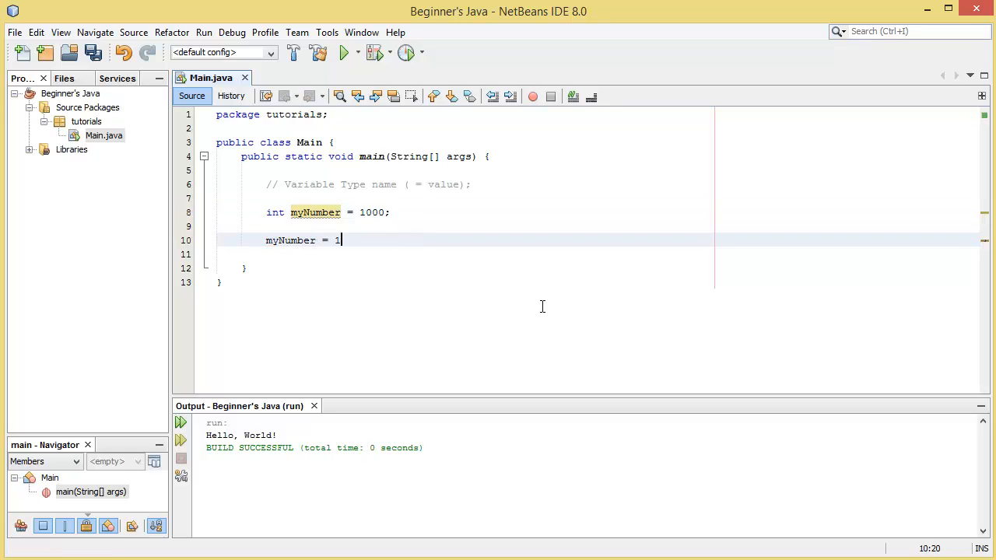
pyautogui.write('9900;')
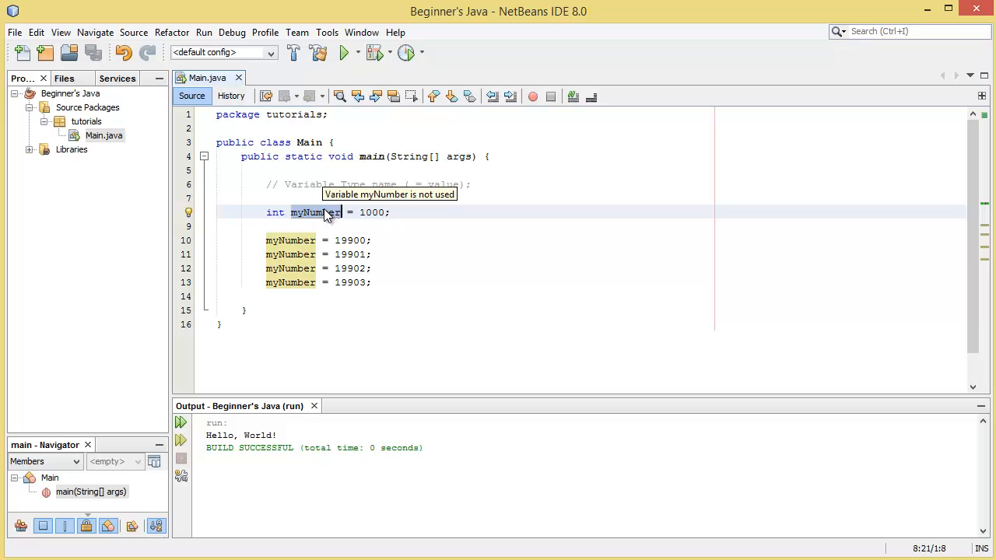
pyautogui.moveTo(297, 254)
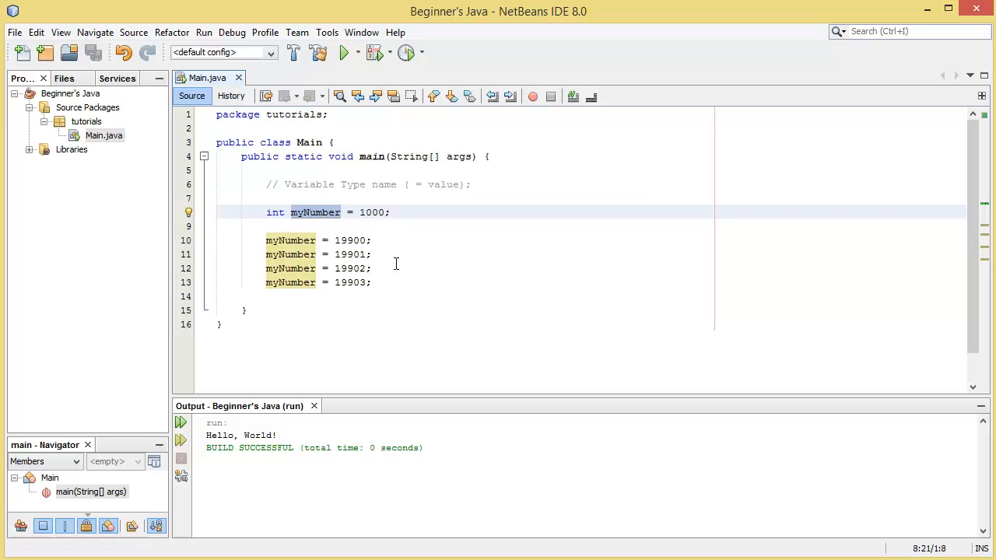
pyautogui.click(319, 283)
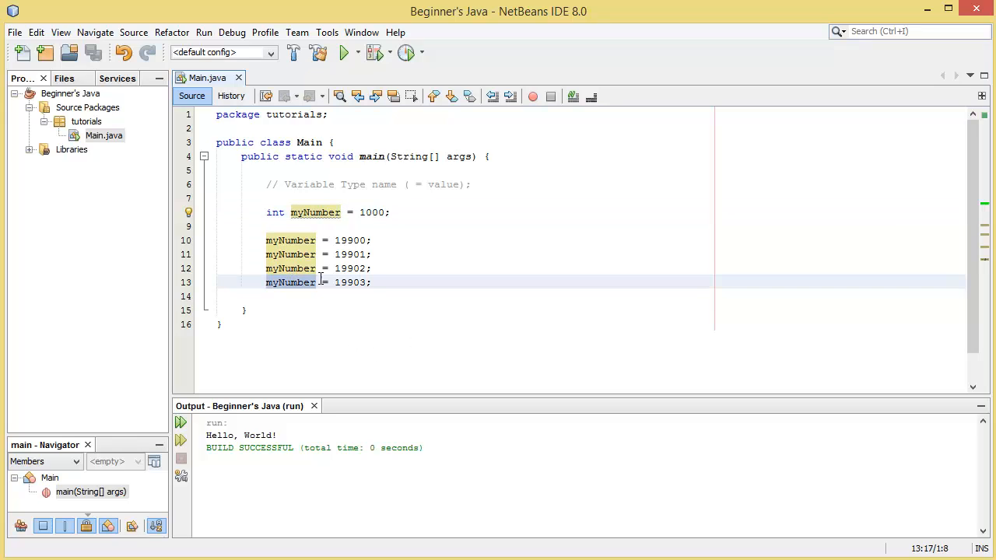
pyautogui.click(292, 240)
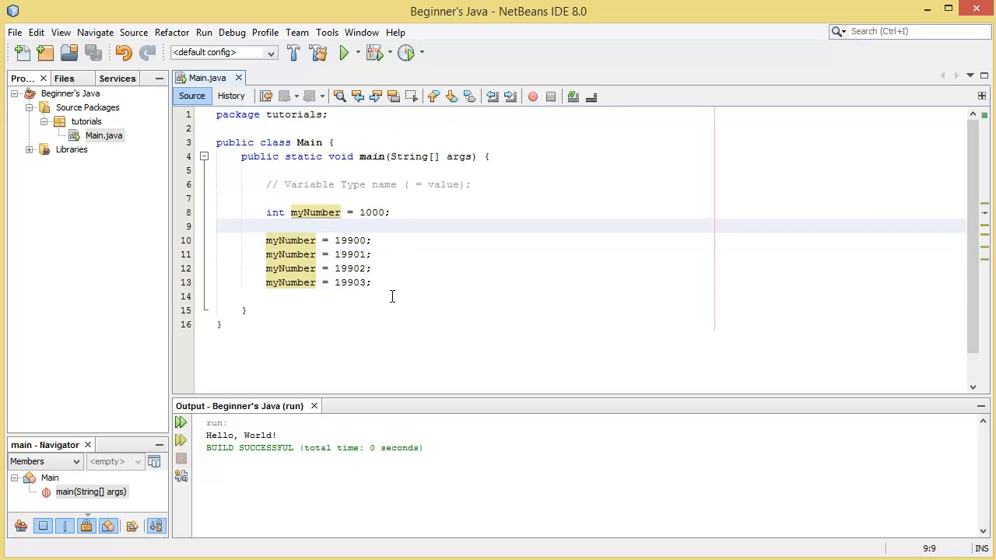
# Insert 'System.out.println(myNumber);' after the declaration and run the project.
pyautogui.click(266, 240)
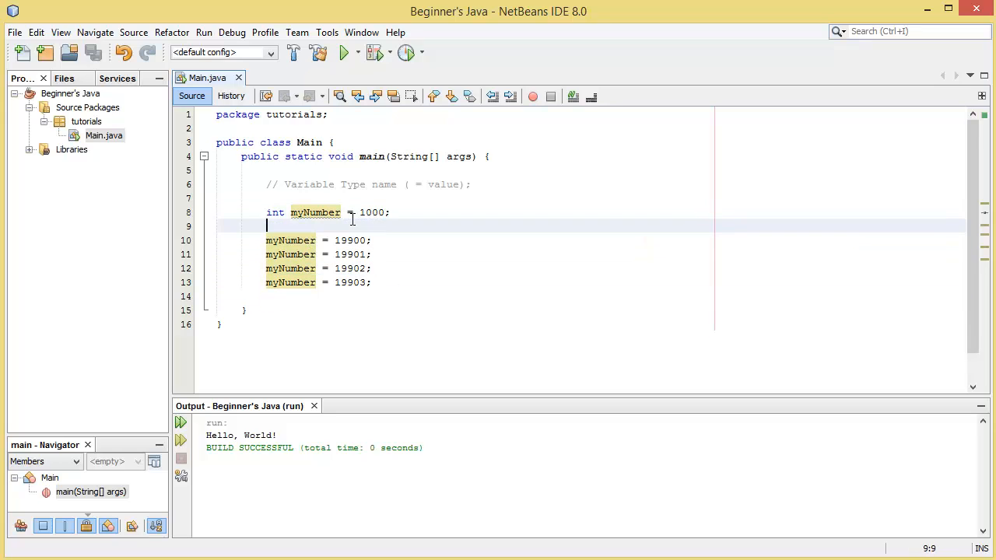
pyautogui.write('System.out.println(')
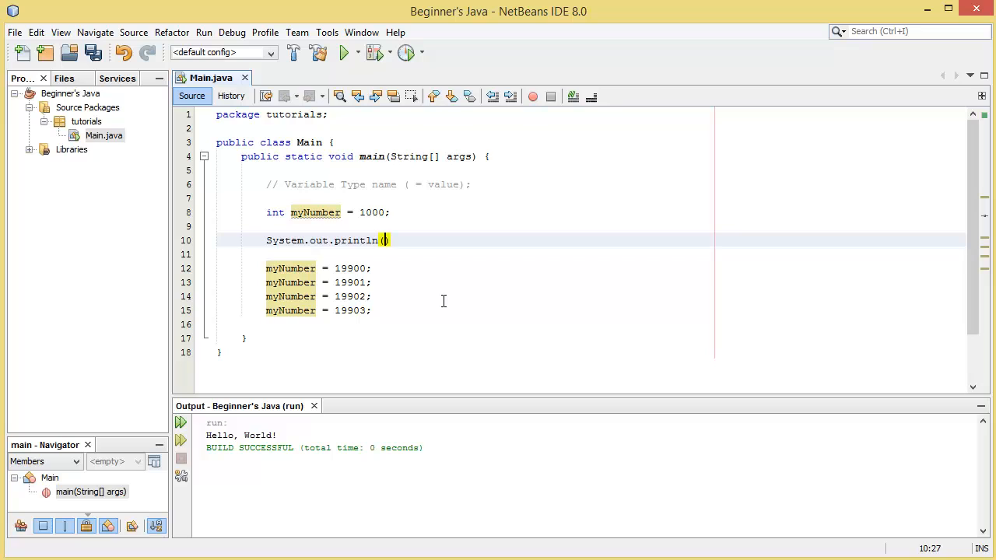
pyautogui.write(';')
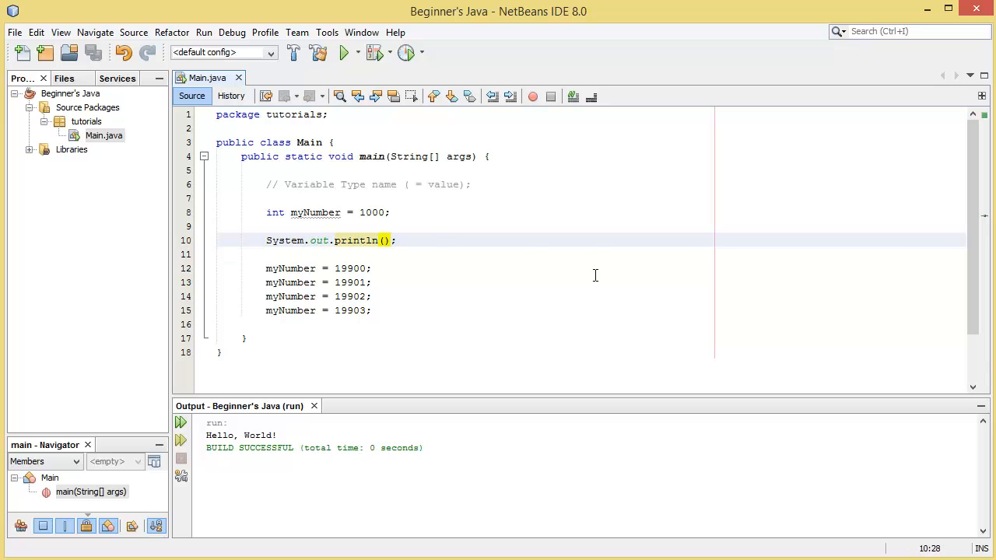
pyautogui.write('myNumber')
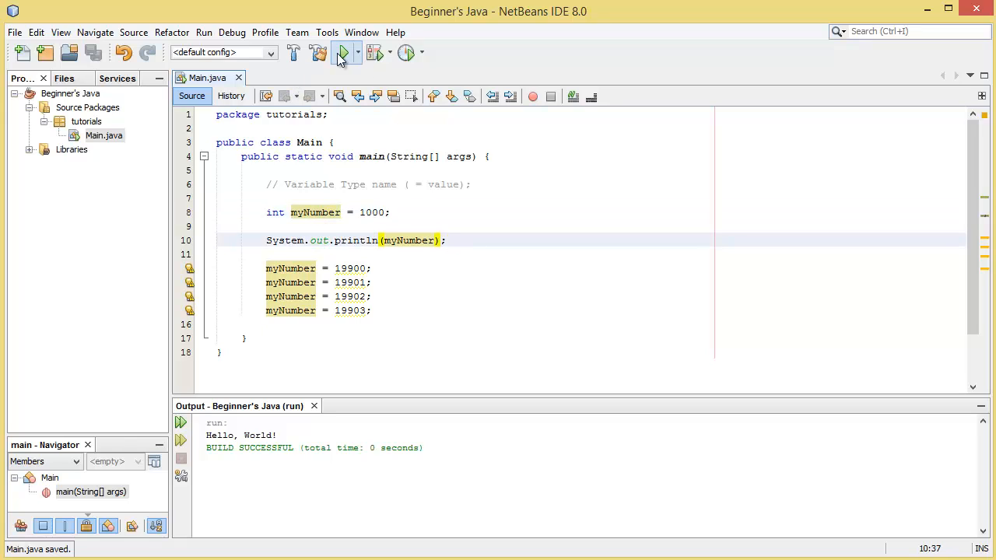
pyautogui.click(343, 52)
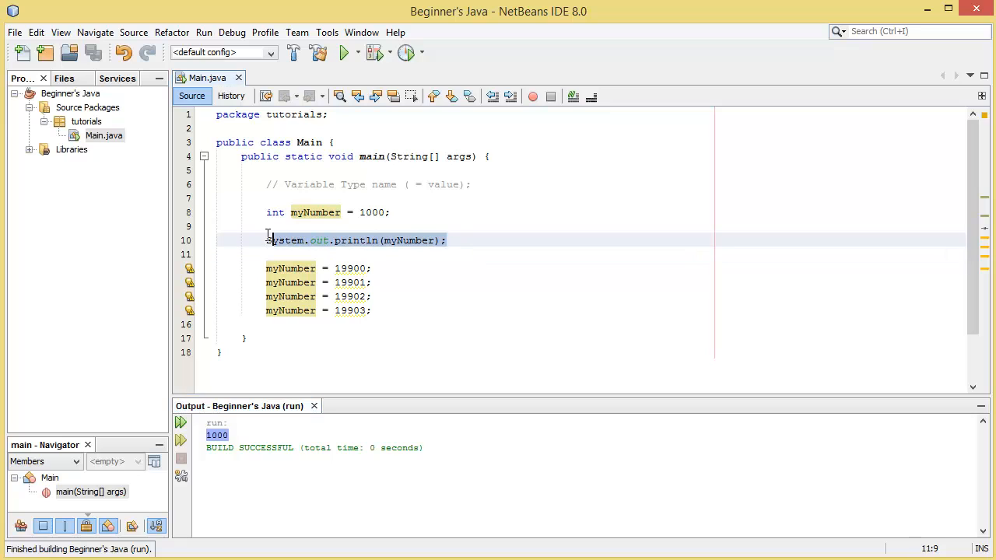
# Add 'System.out.println(myNumber);' after each reassignment and run the project.
pyautogui.click(371, 268)
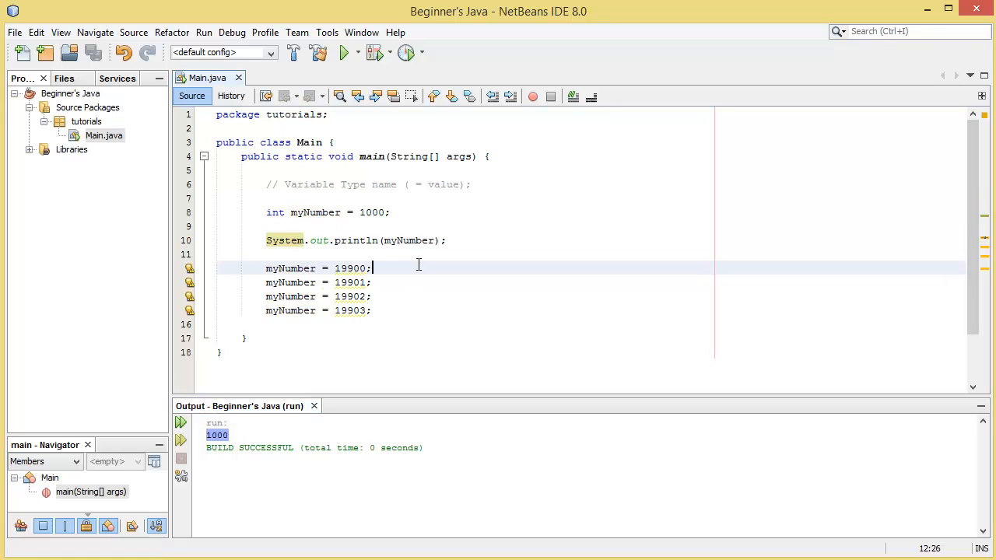
pyautogui.write('System.out.println(myNumber);')
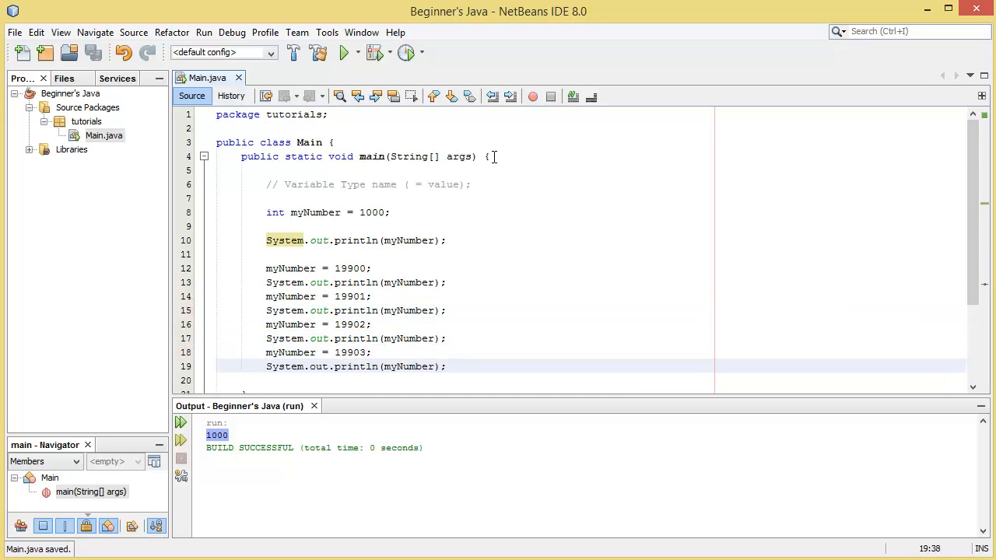
pyautogui.scroll(-3)
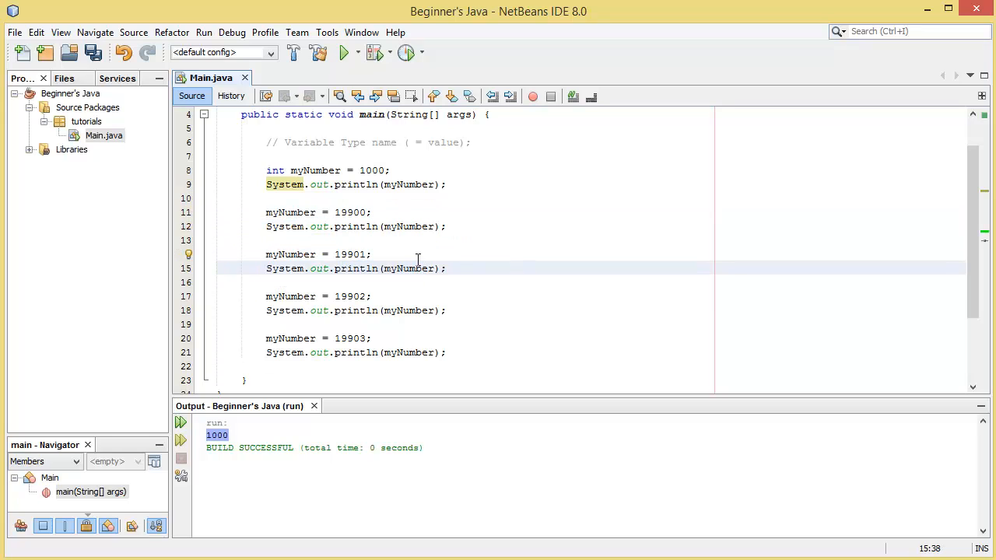
pyautogui.click(346, 52)
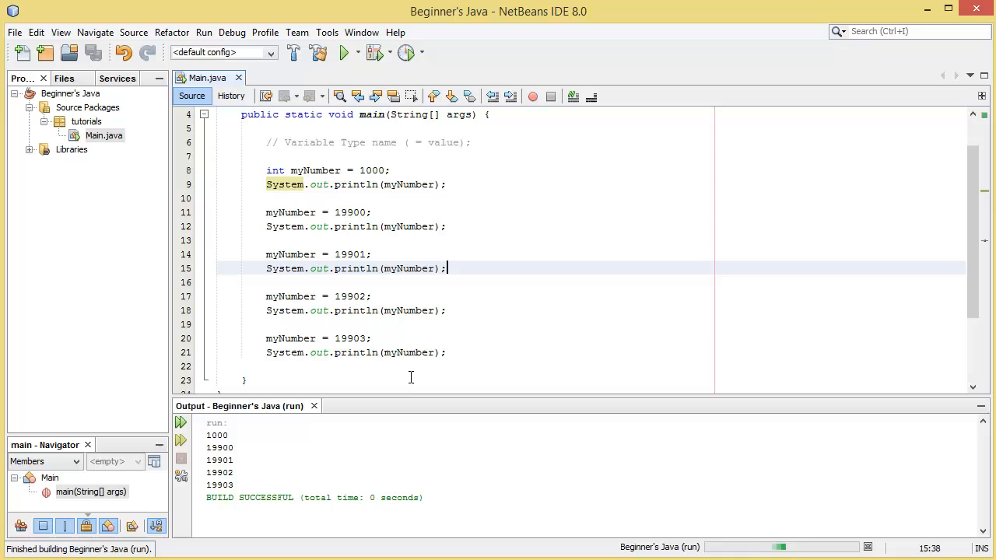
pyautogui.doubleClick(220, 448)
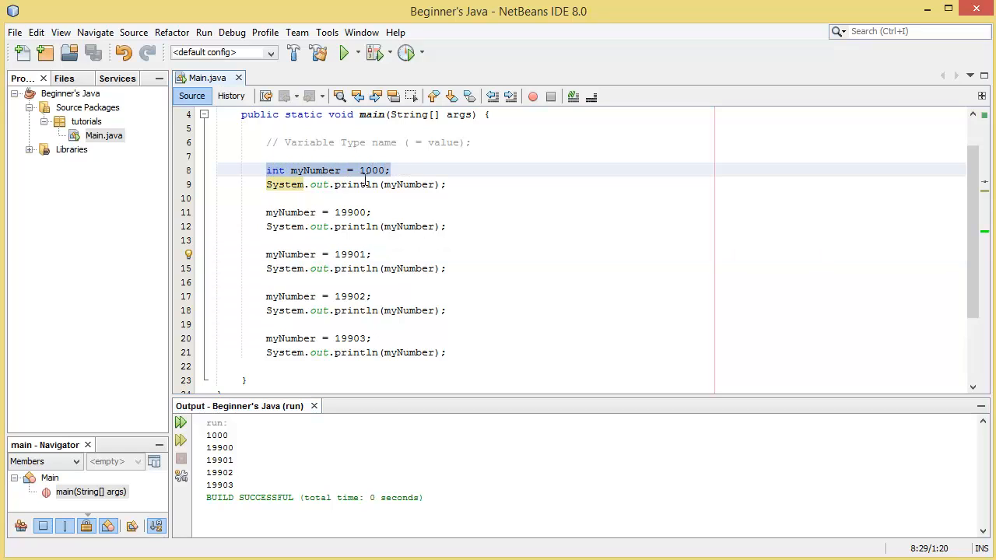
pyautogui.doubleClick(350, 211)
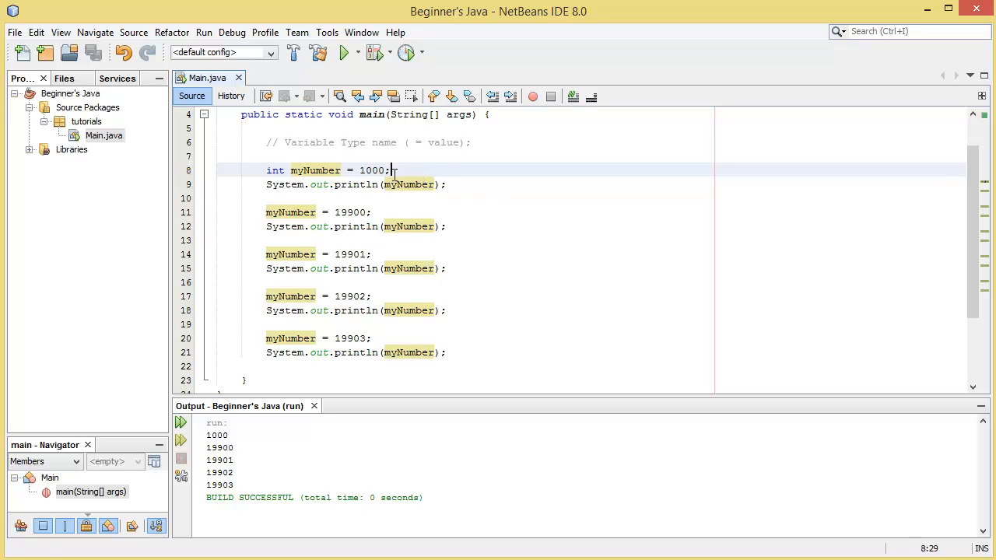
pyautogui.press('BackSpace')
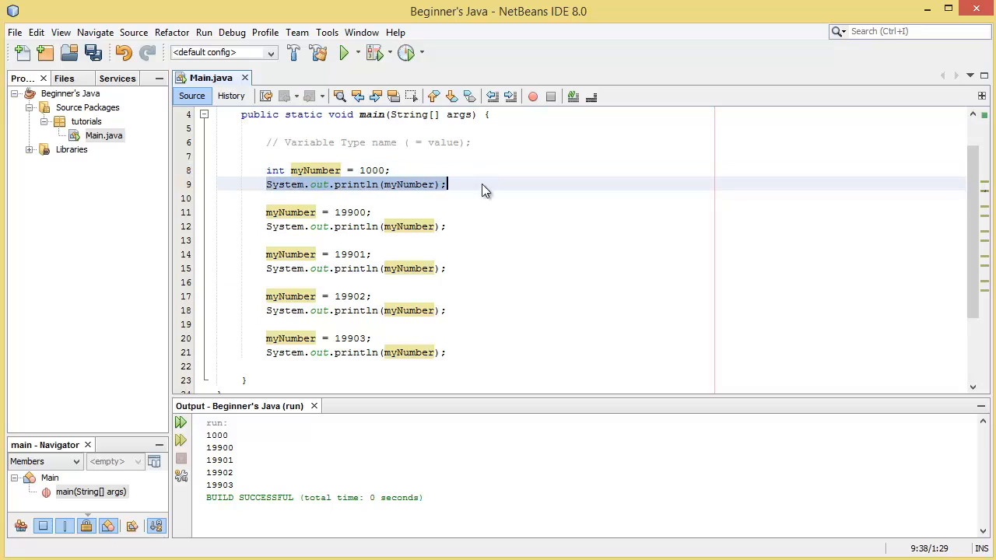
pyautogui.click(443, 185)
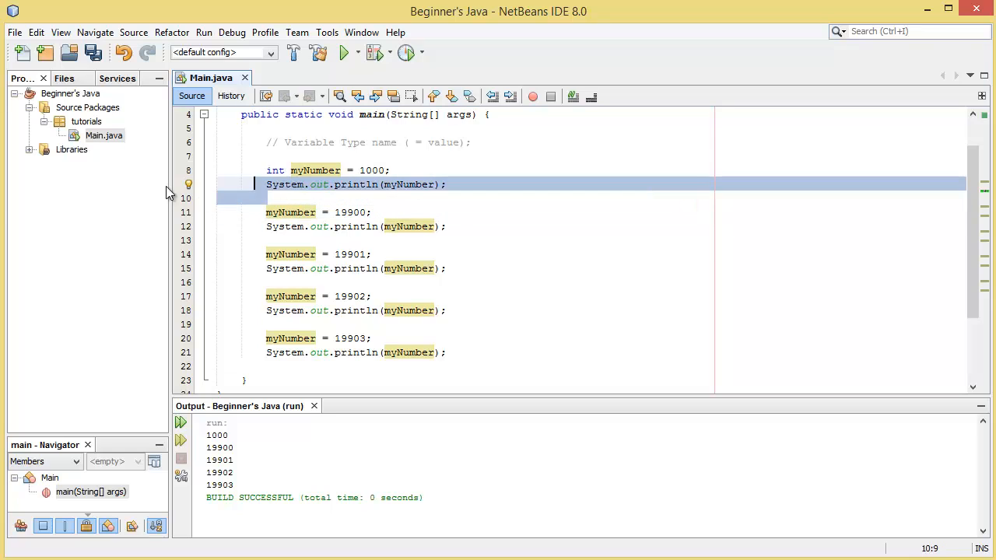
pyautogui.click(266, 198)
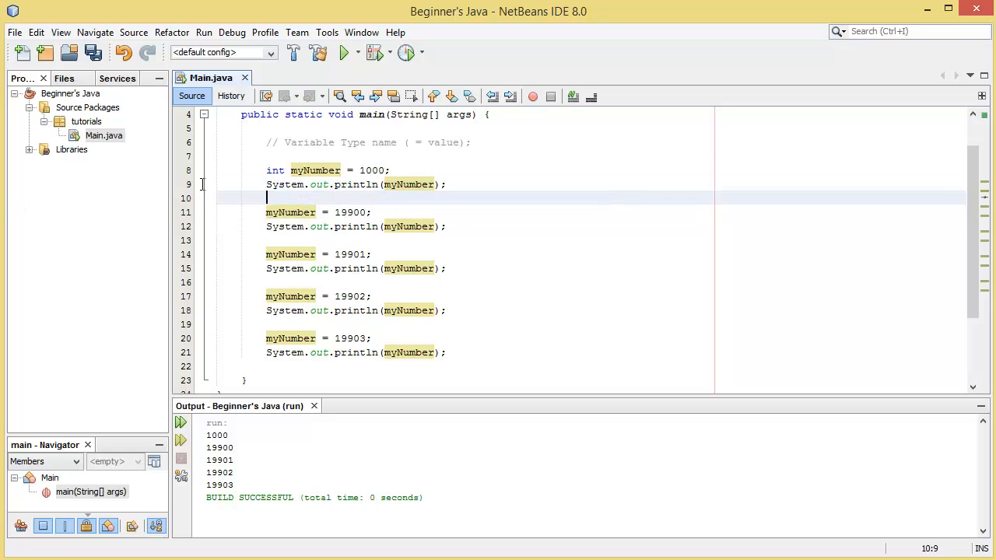
pyautogui.click(462, 198)
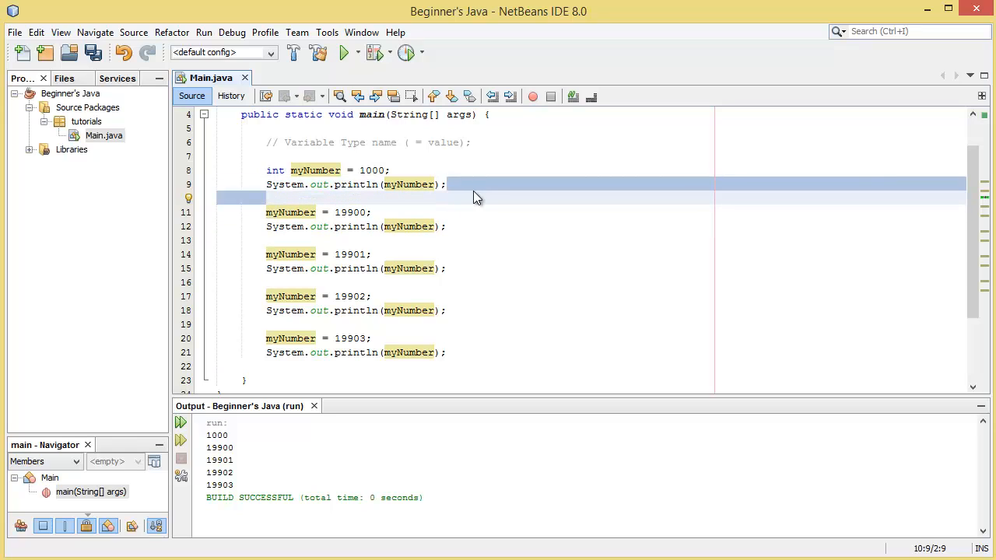
pyautogui.click(444, 184)
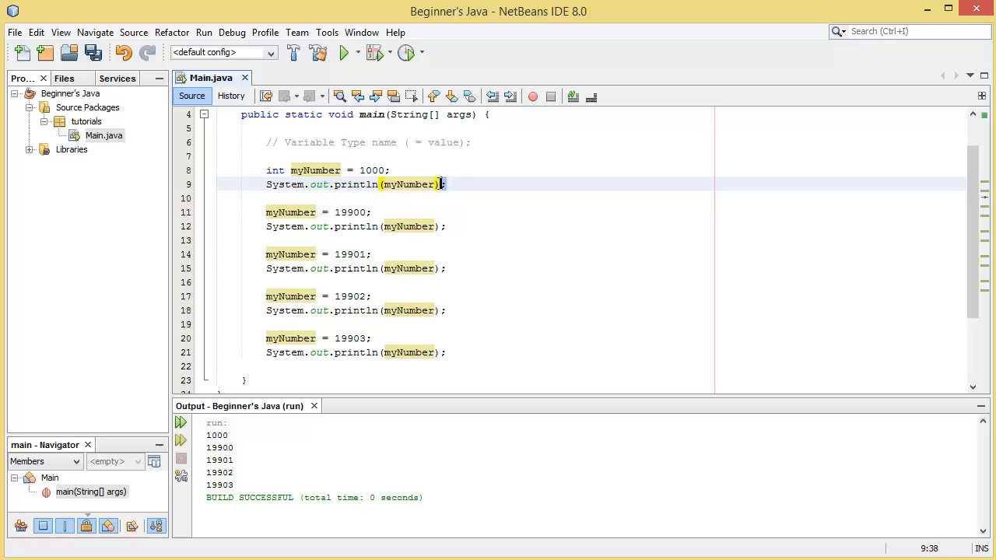
pyautogui.click(438, 185)
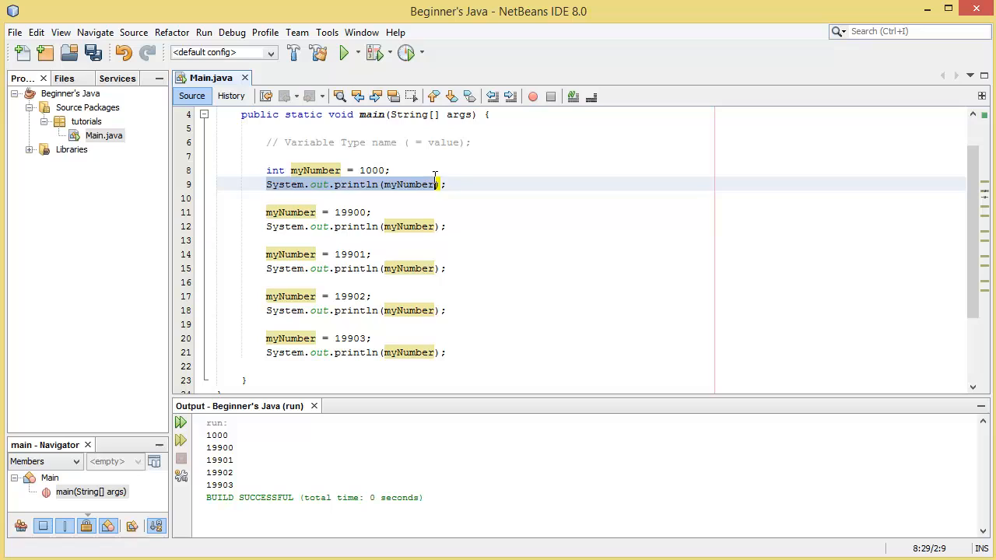
pyautogui.click(263, 184)
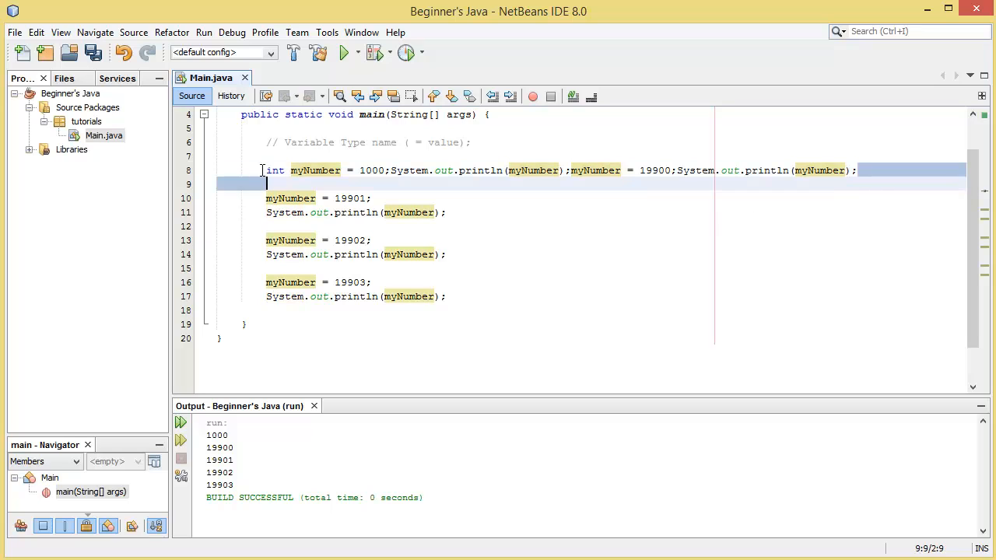
pyautogui.click(393, 170)
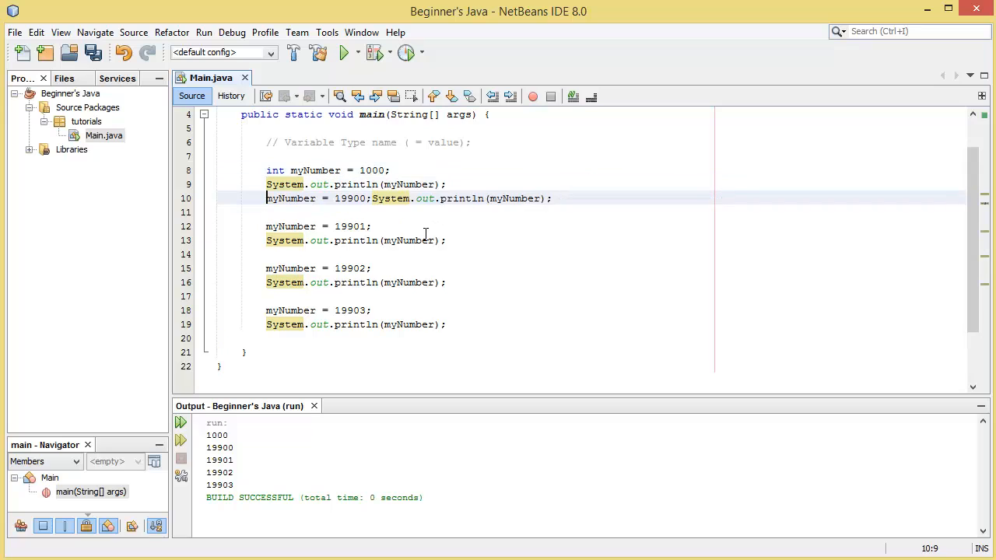
pyautogui.press('Enter')
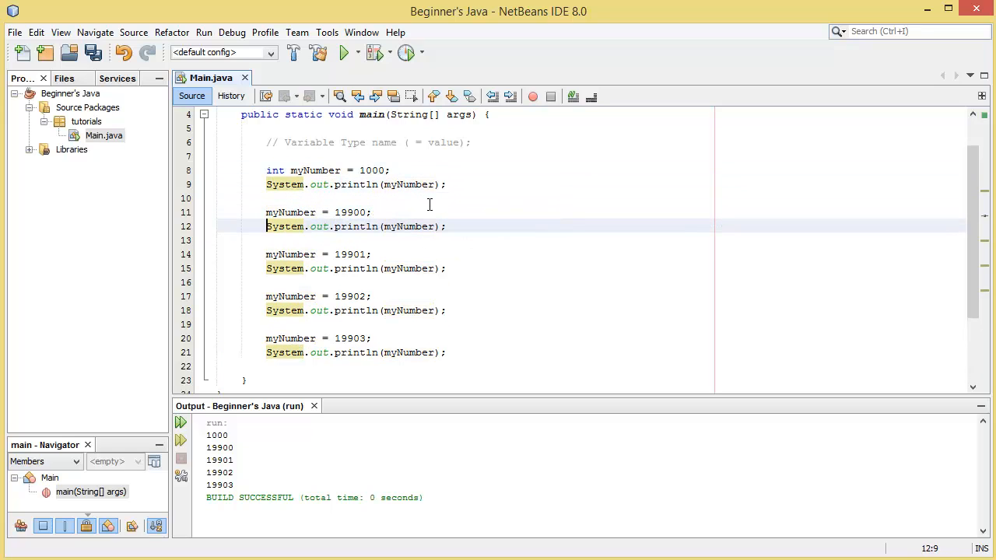
pyautogui.click(419, 198)
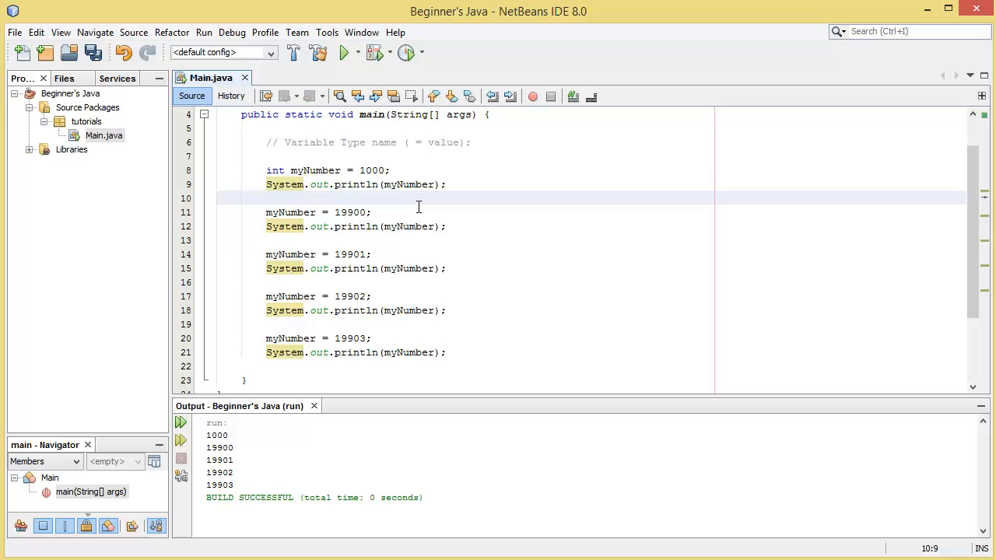
pyautogui.click(372, 211)
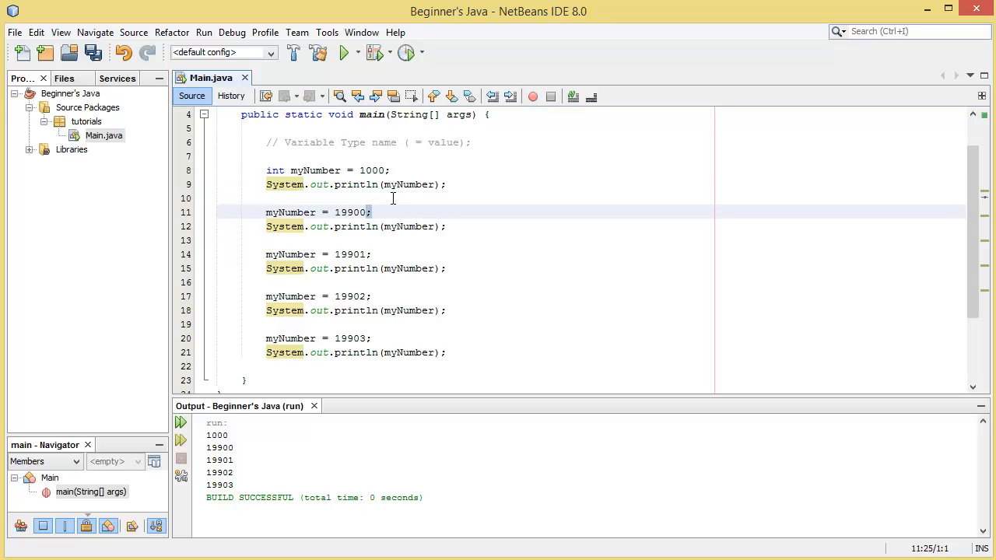